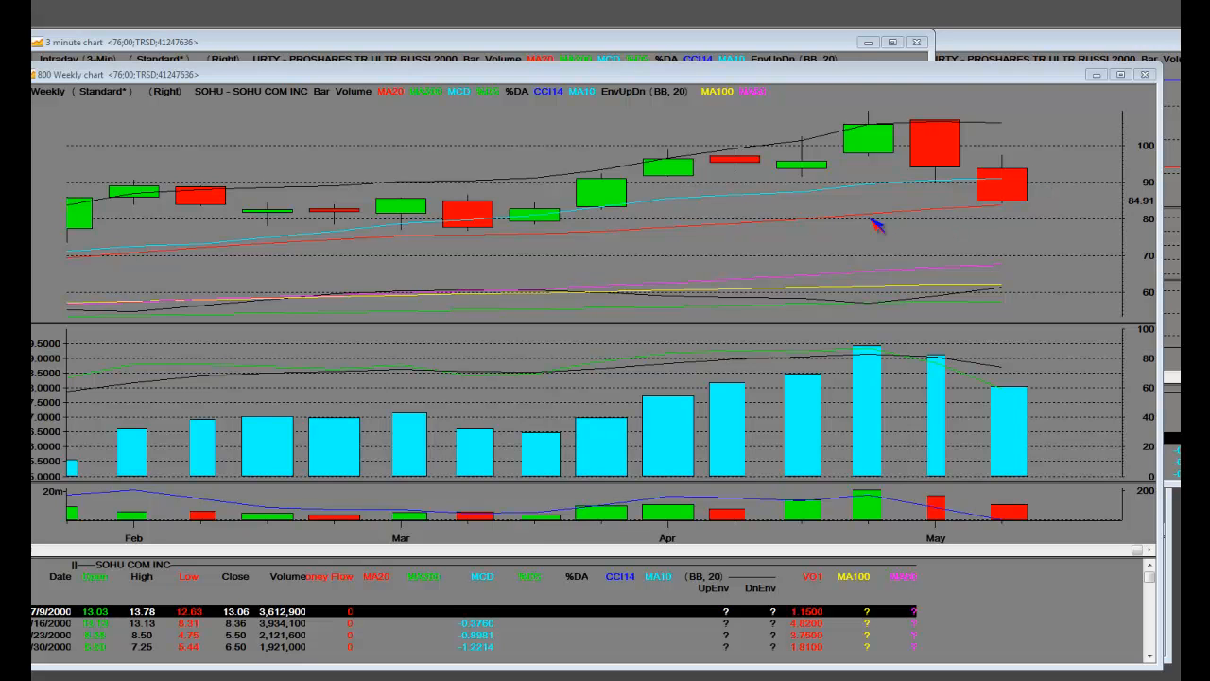
mouse_move(915, 121)
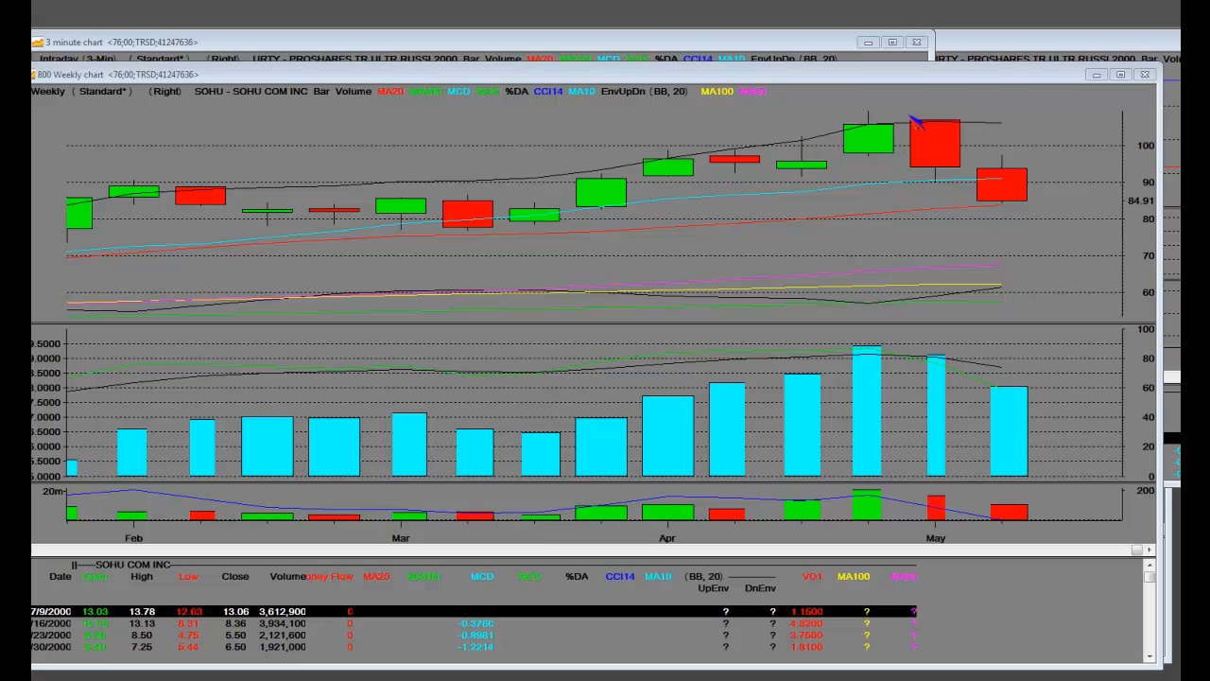
mouse_move(700, 275)
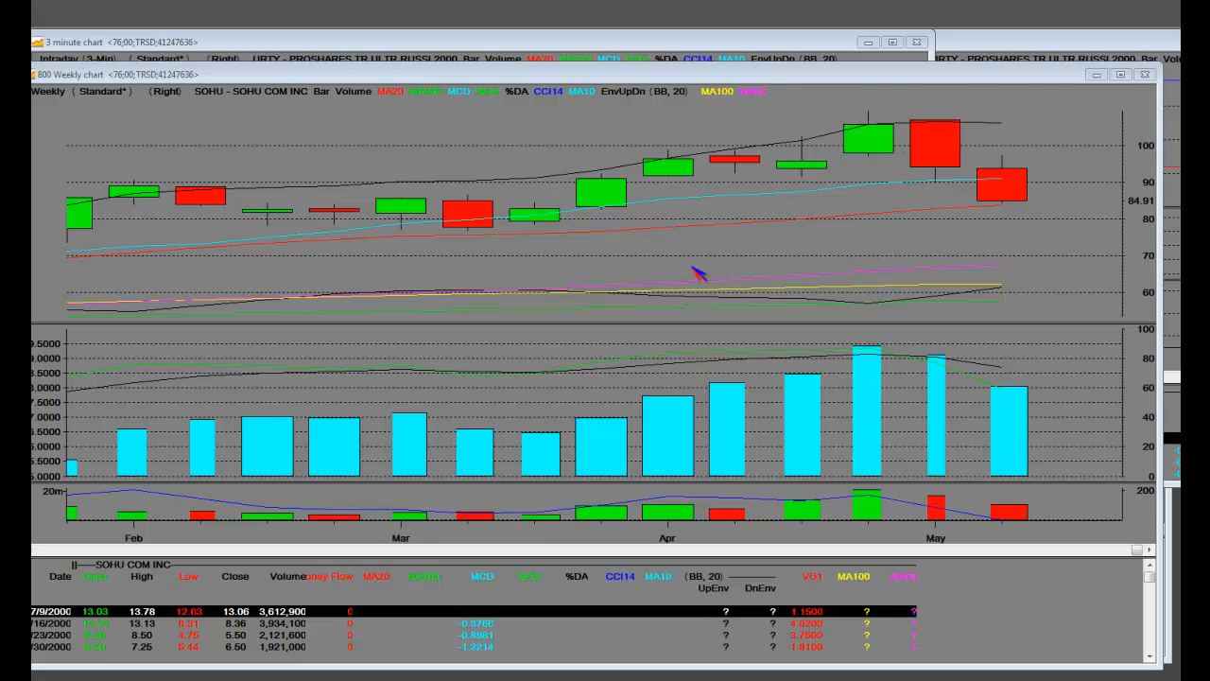
mouse_move(1049, 222)
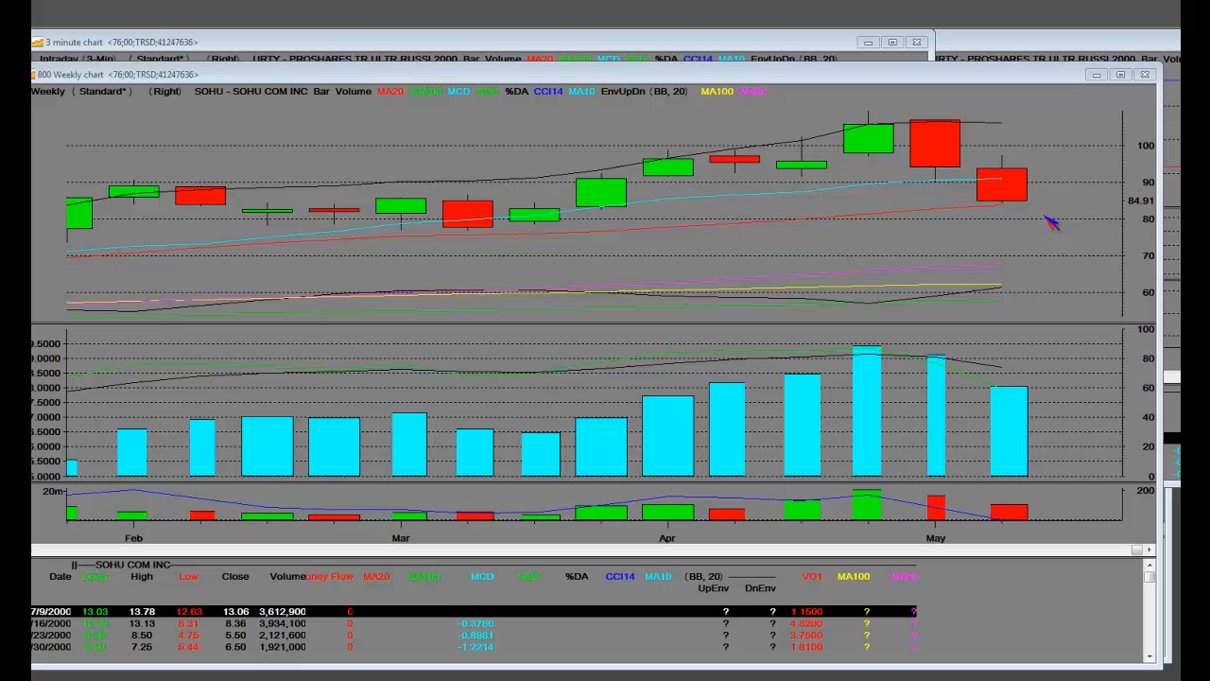
mouse_move(553, 236)
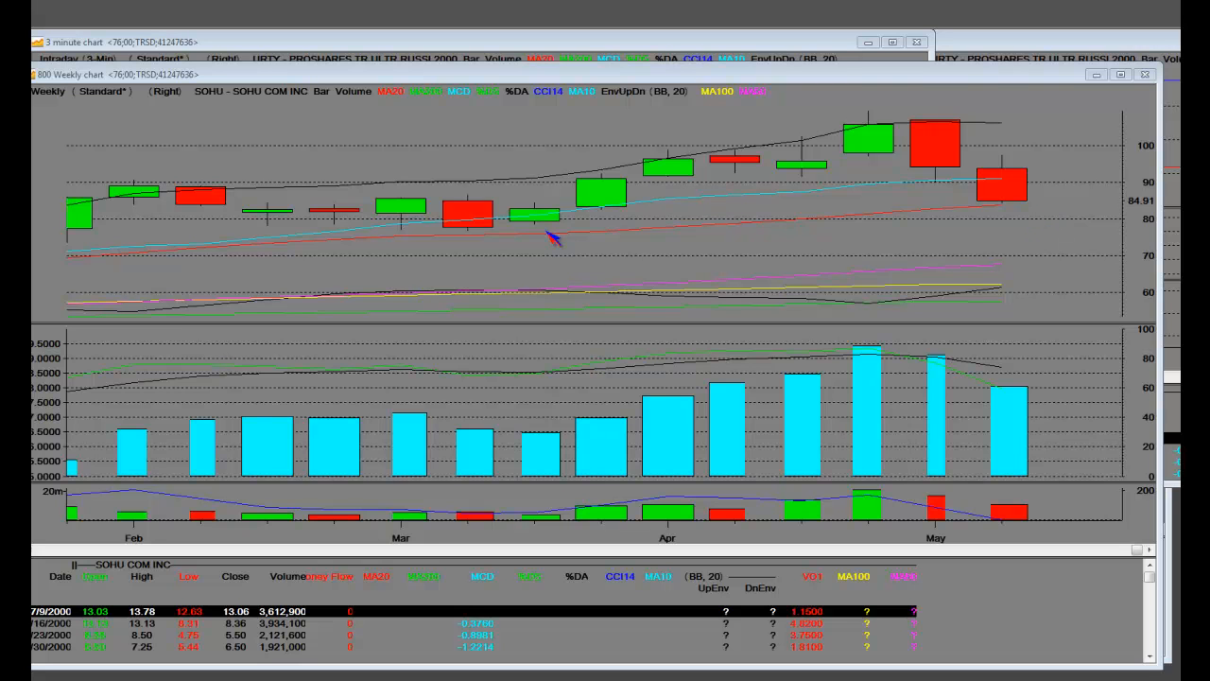
mouse_move(567, 244)
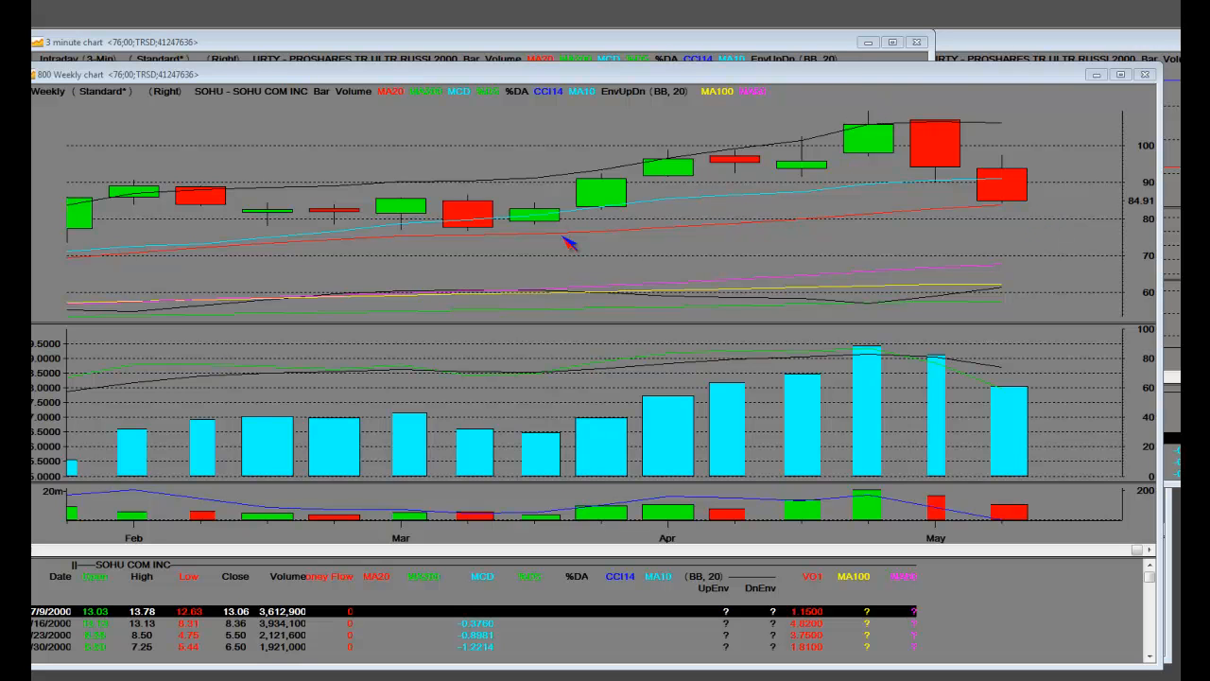
mouse_move(879, 106)
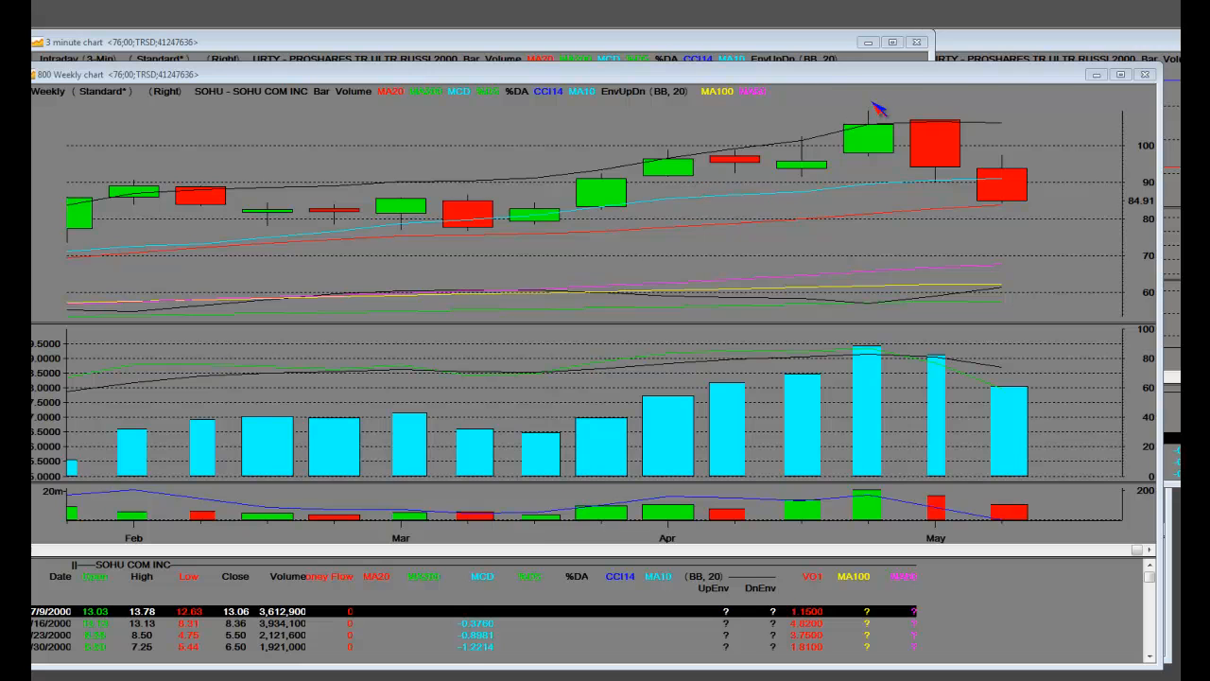
mouse_move(874, 123)
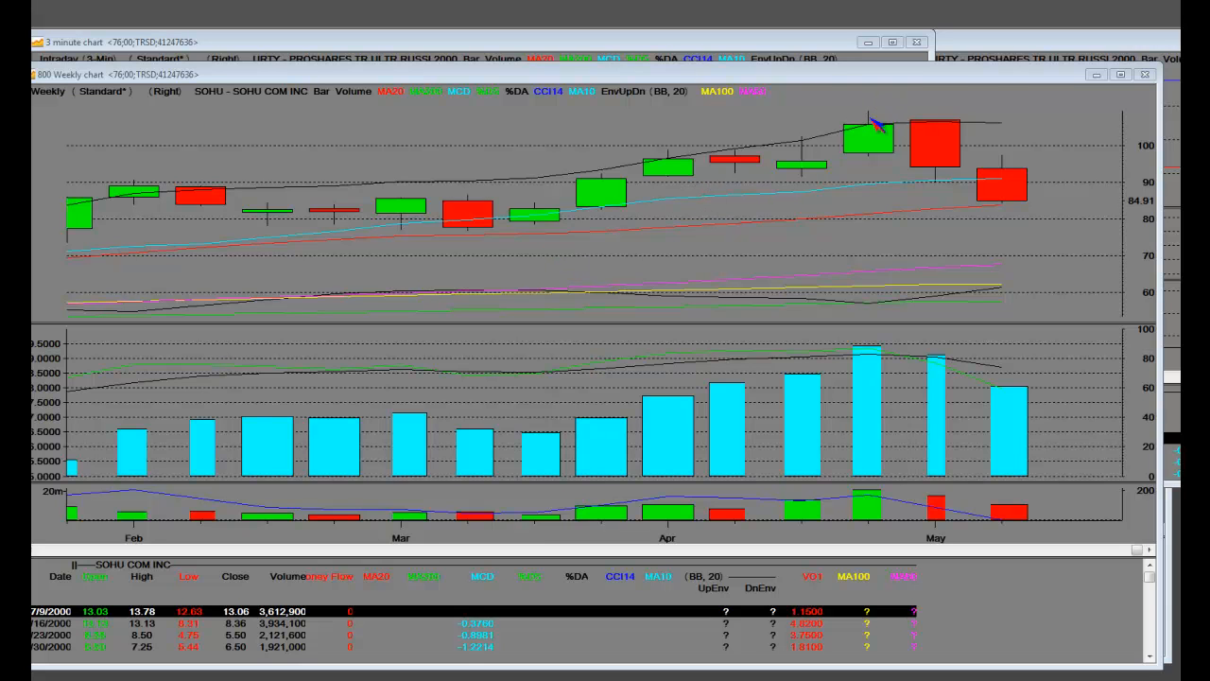
mouse_move(931, 122)
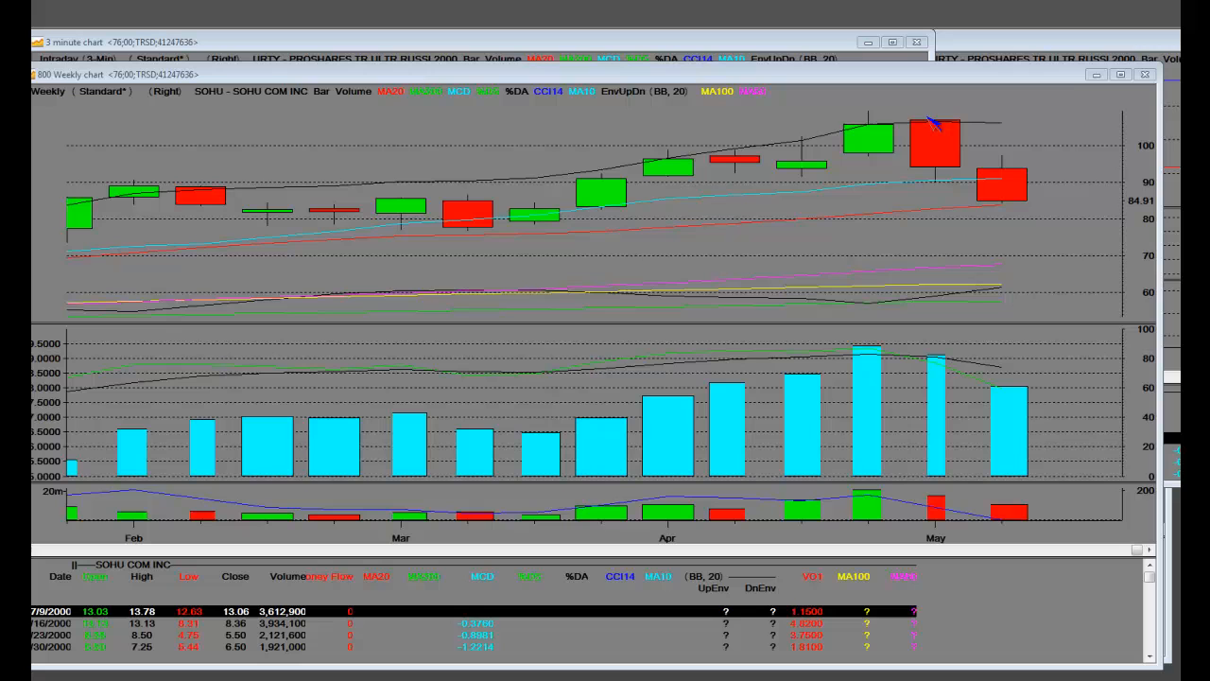
mouse_move(969, 113)
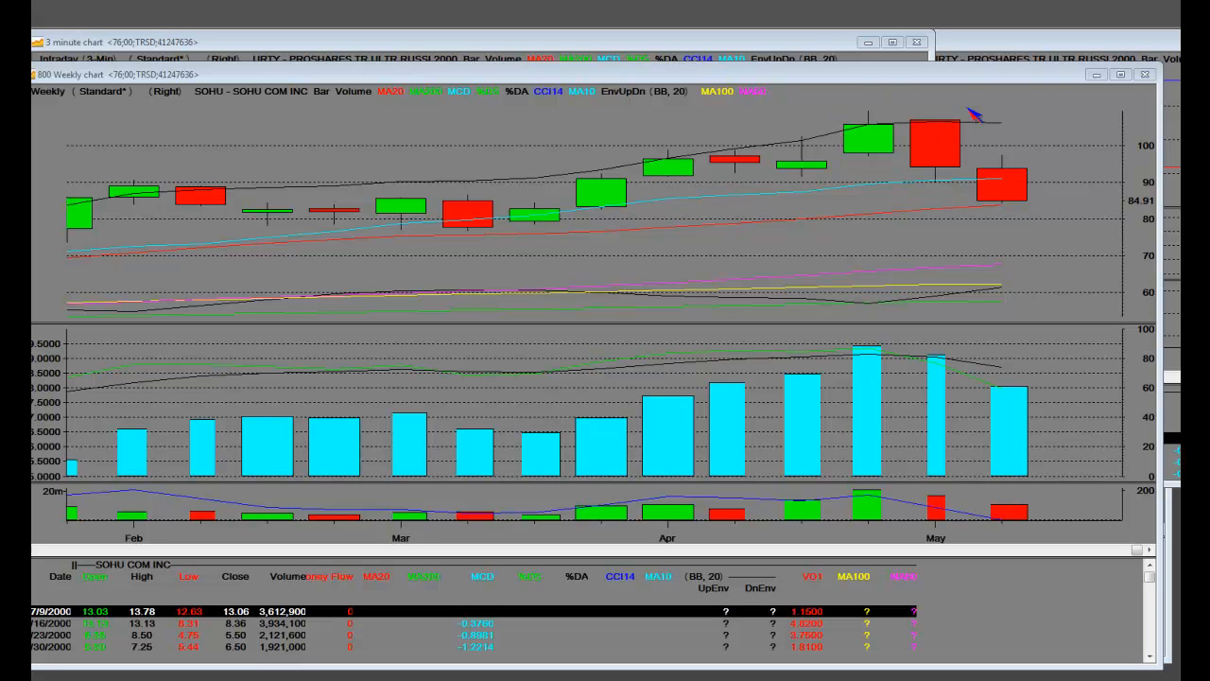
mouse_move(912, 121)
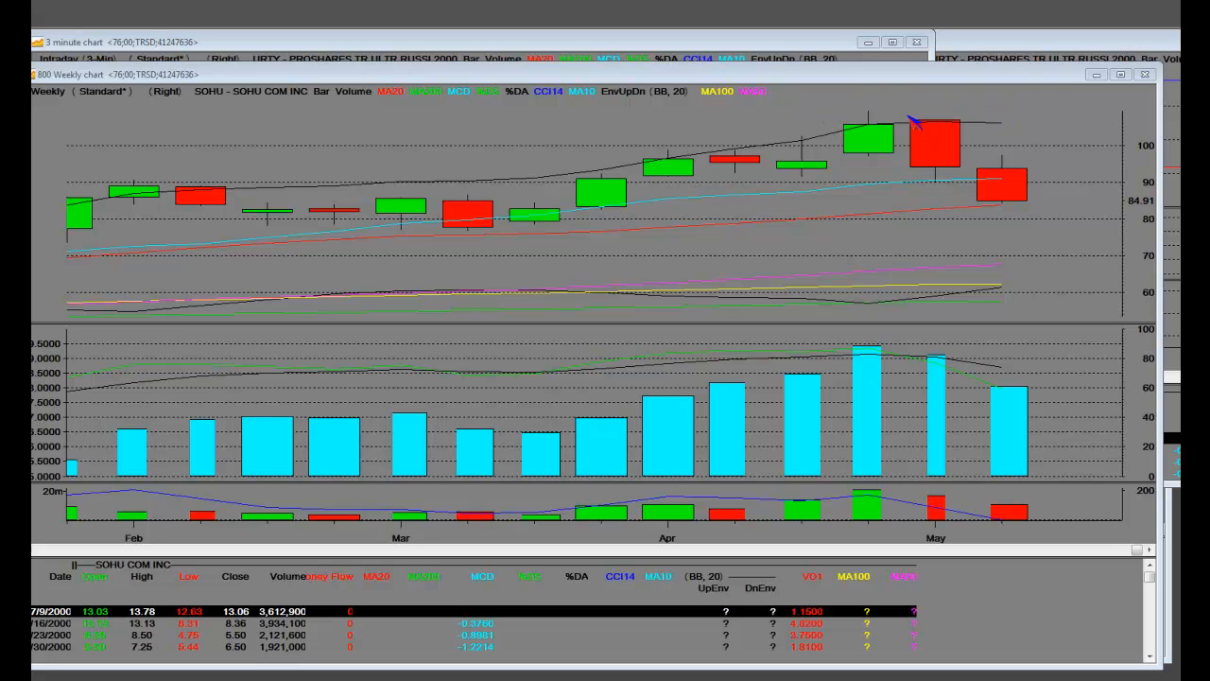
mouse_move(946, 145)
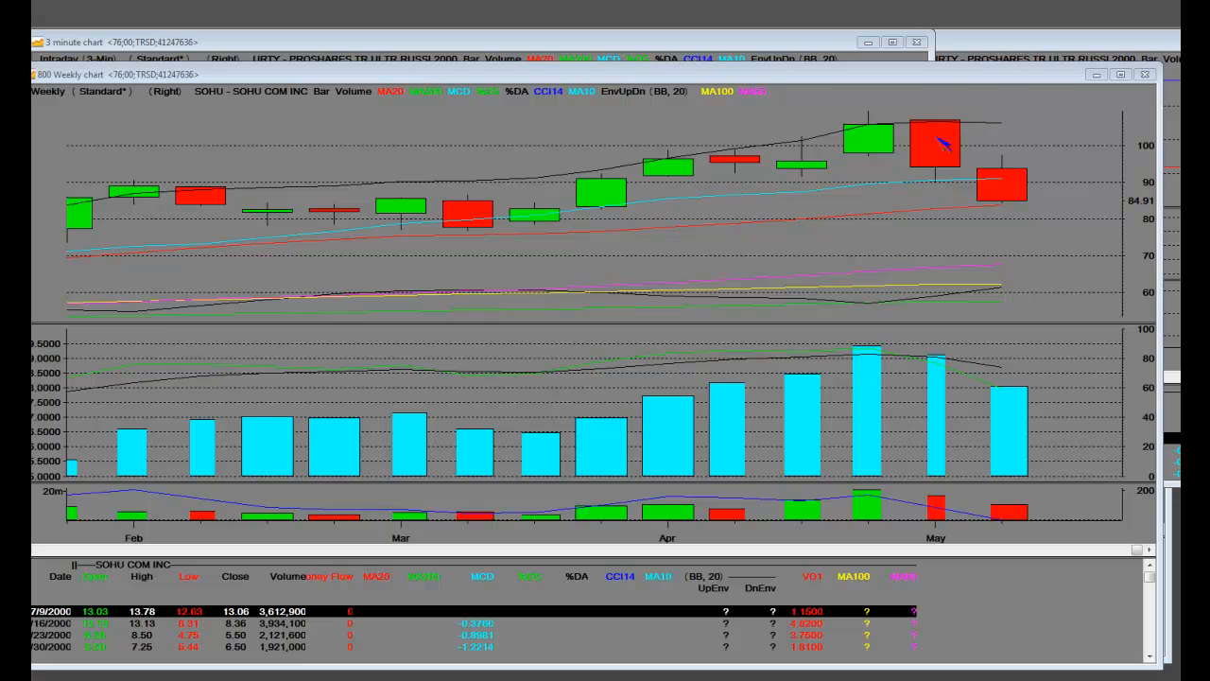
mouse_move(943, 161)
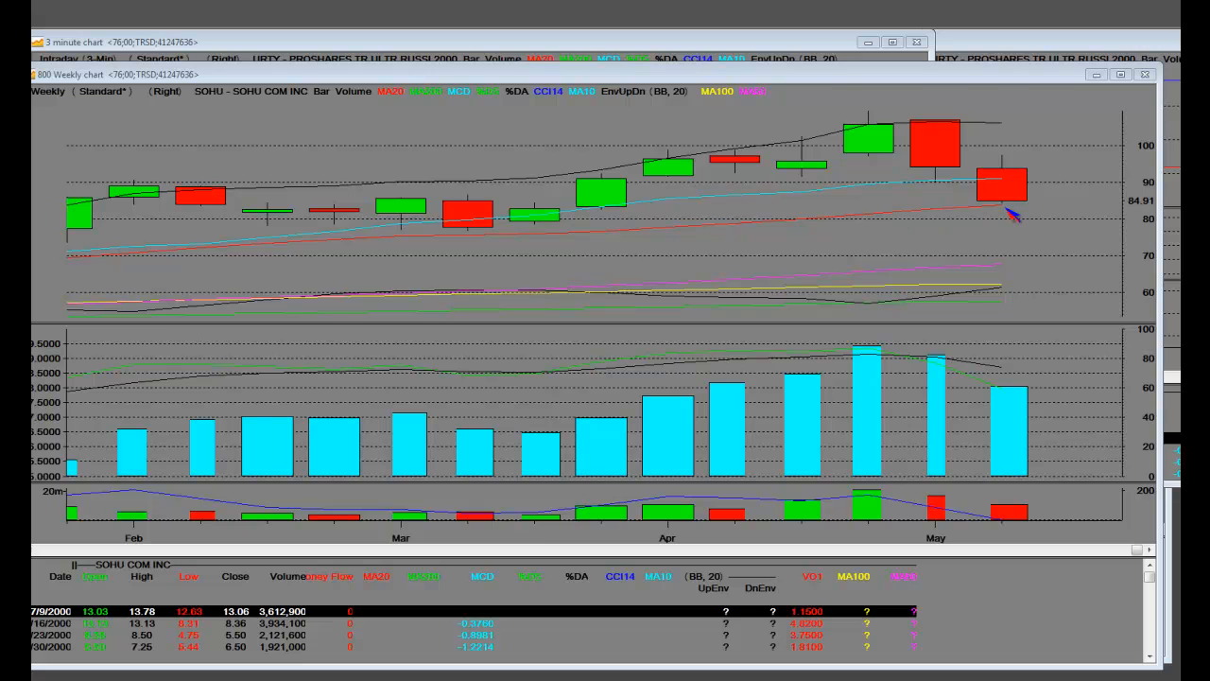
mouse_move(962, 182)
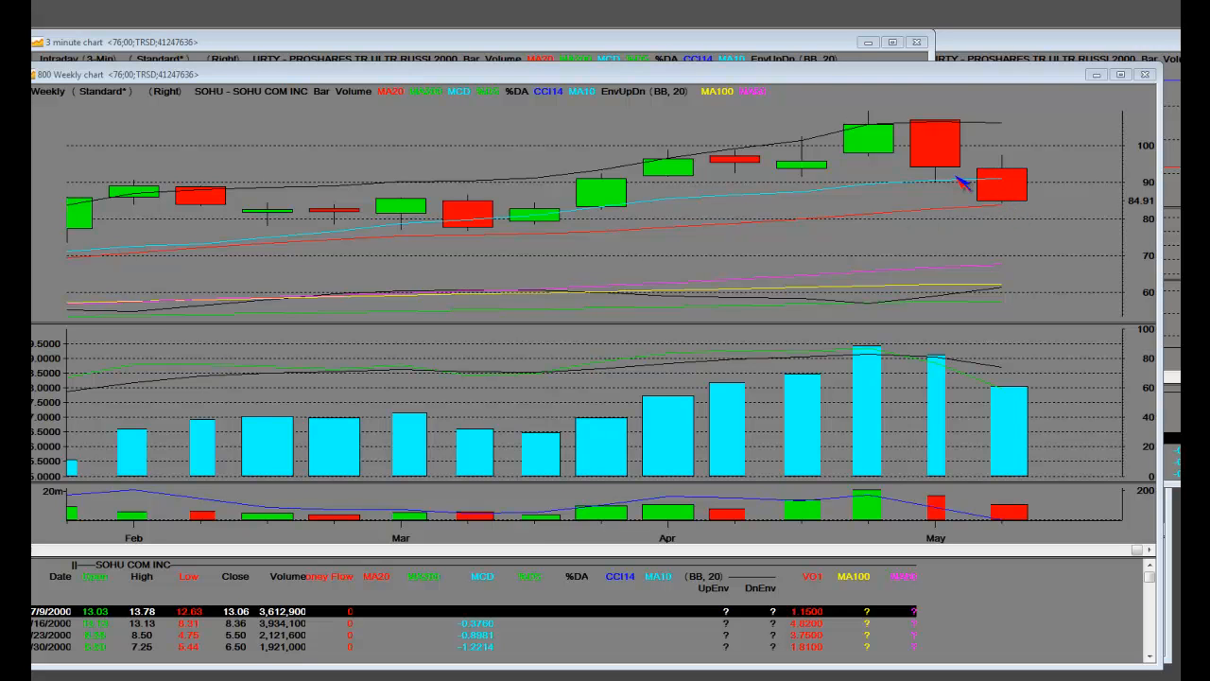
mouse_move(1002, 184)
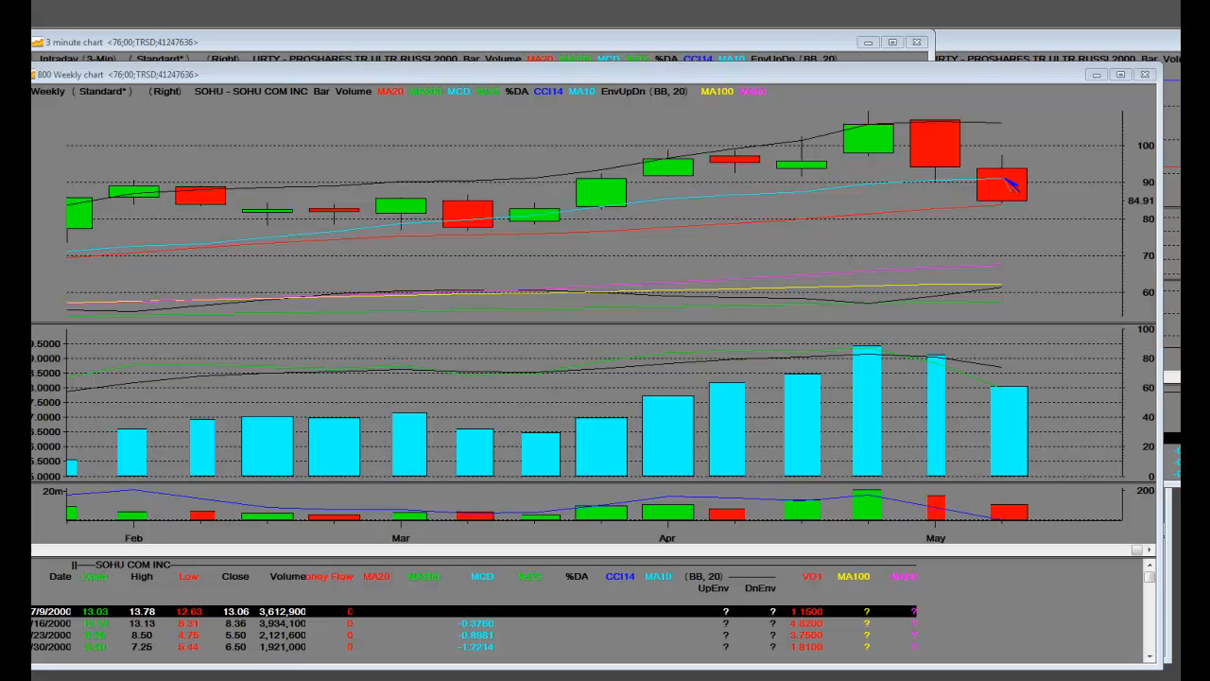
mouse_move(1014, 210)
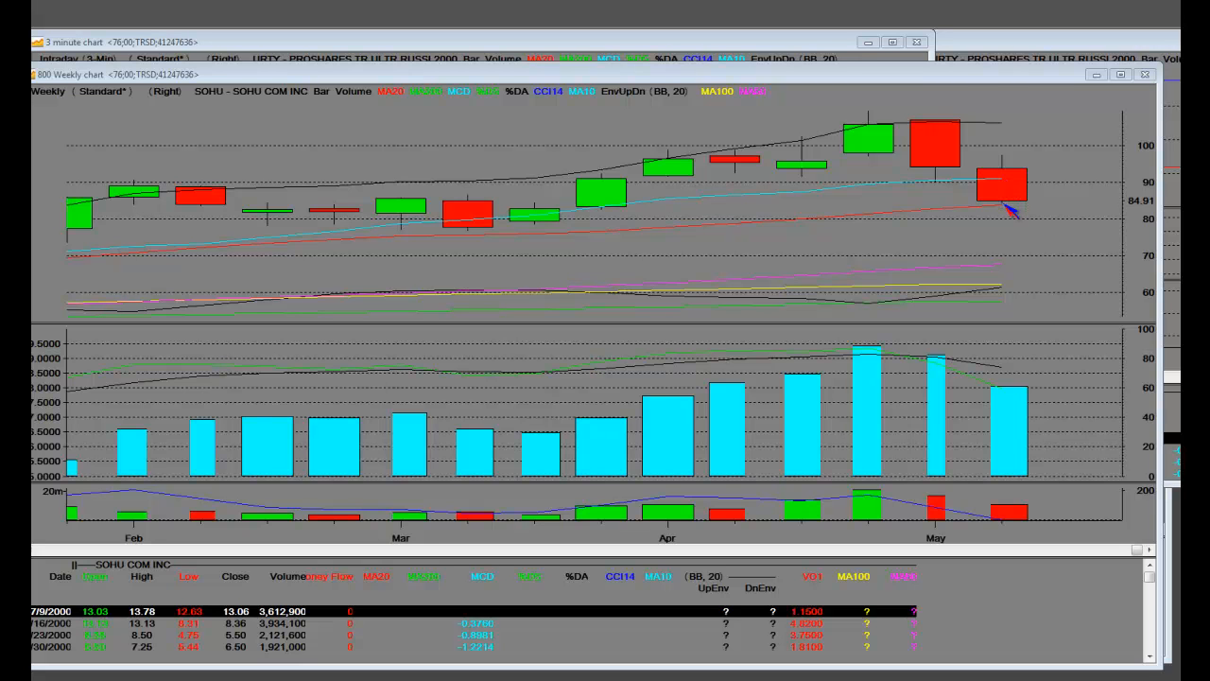
mouse_move(928, 224)
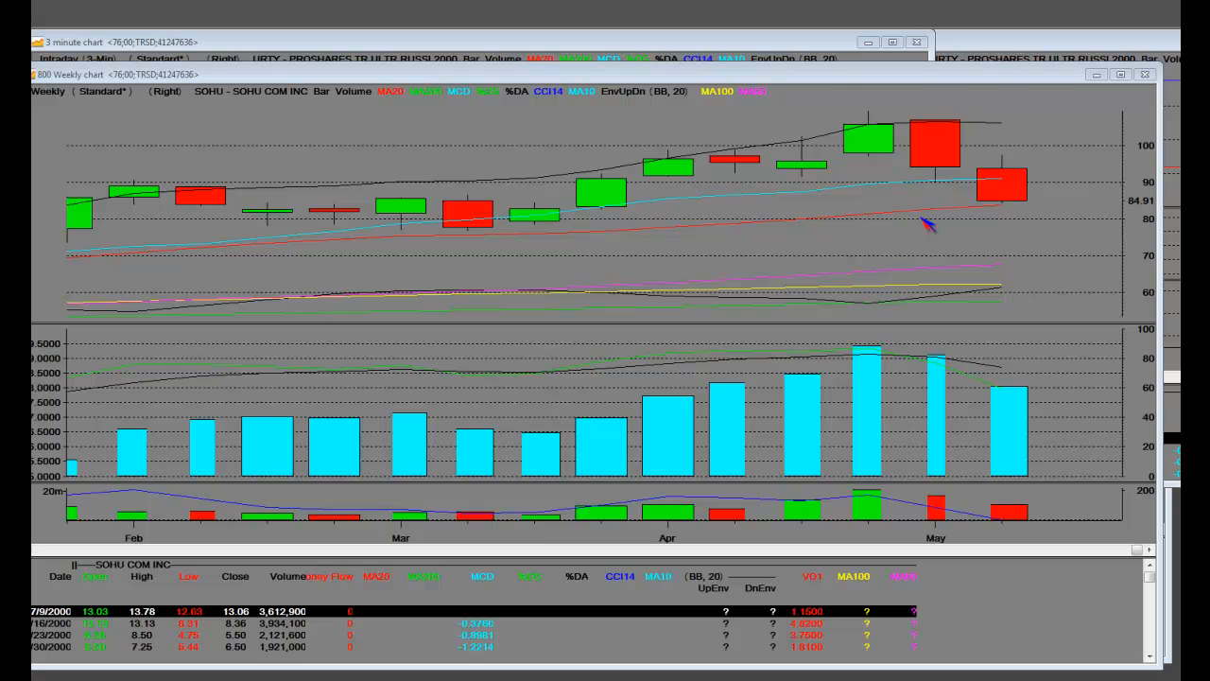
mouse_move(979, 208)
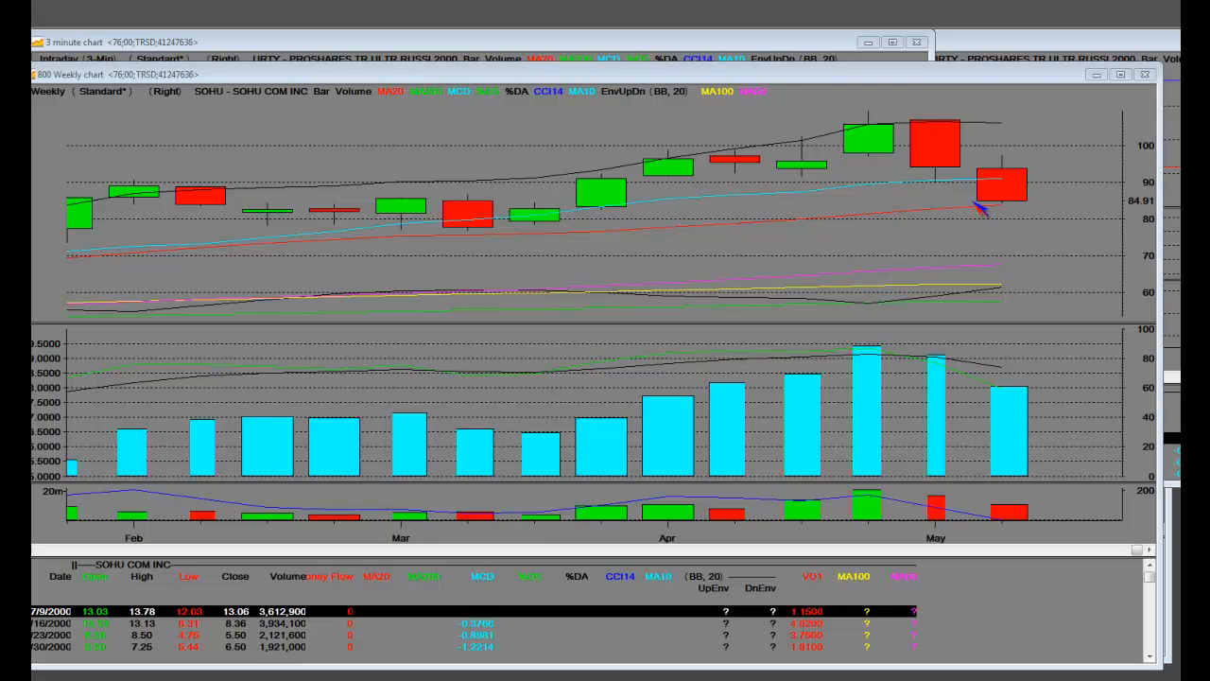
mouse_move(1006, 201)
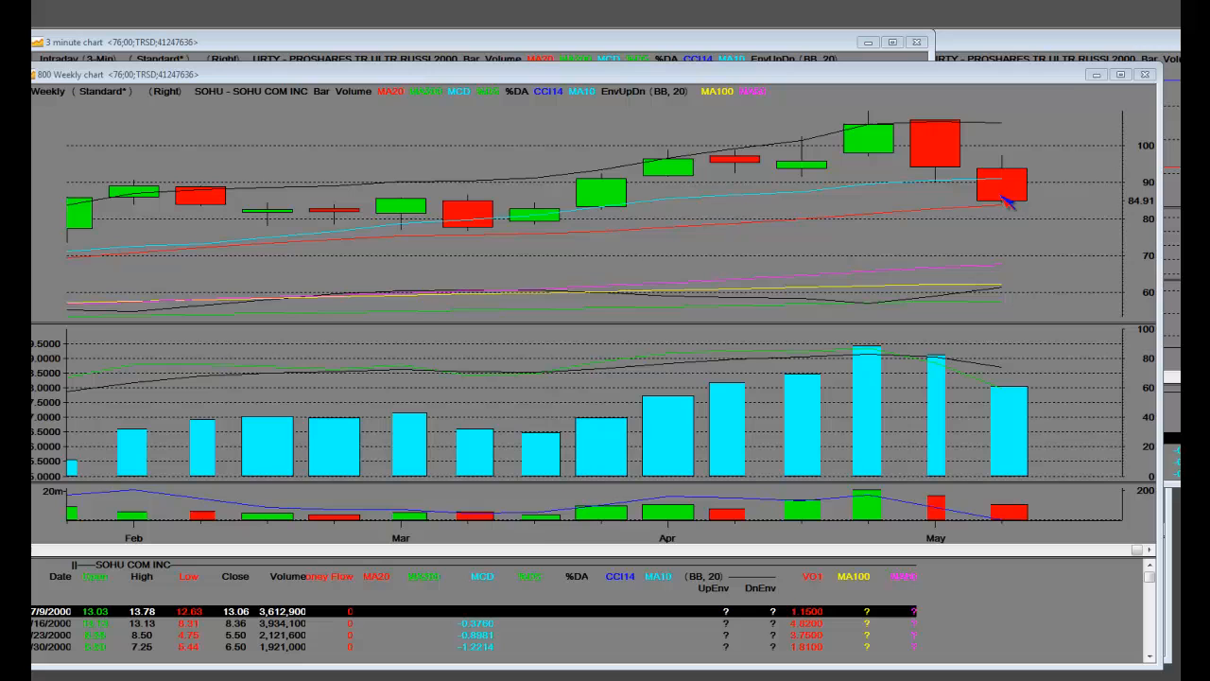
mouse_move(1007, 242)
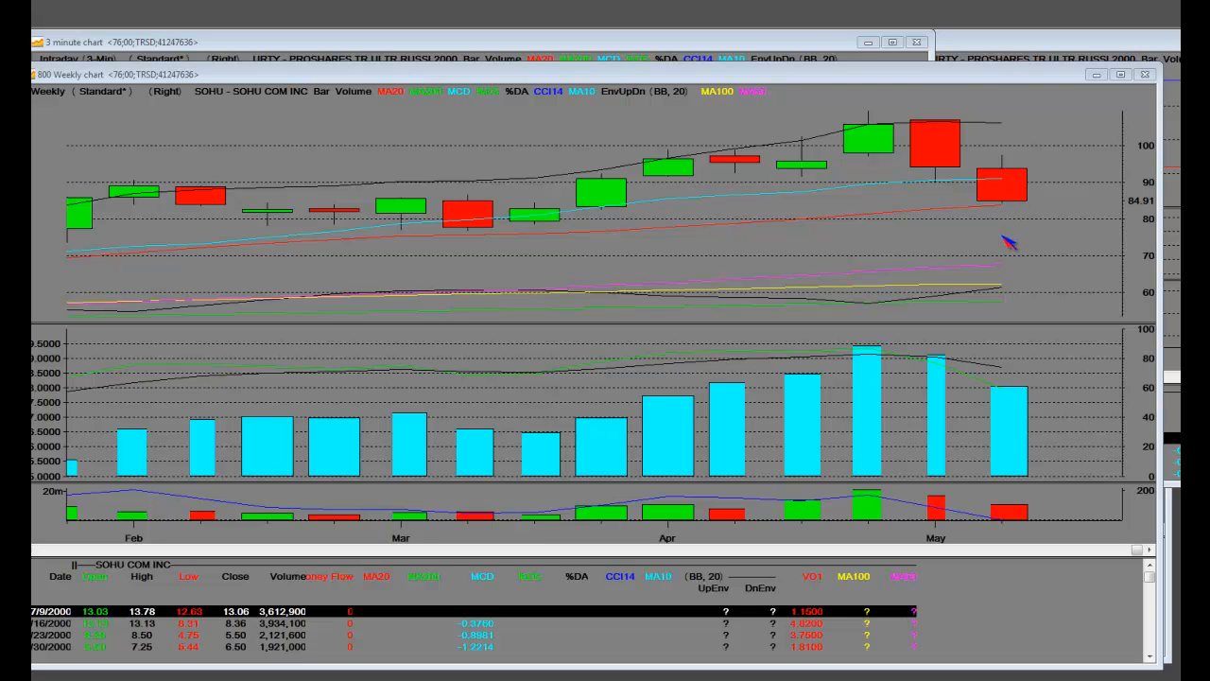
mouse_move(993, 210)
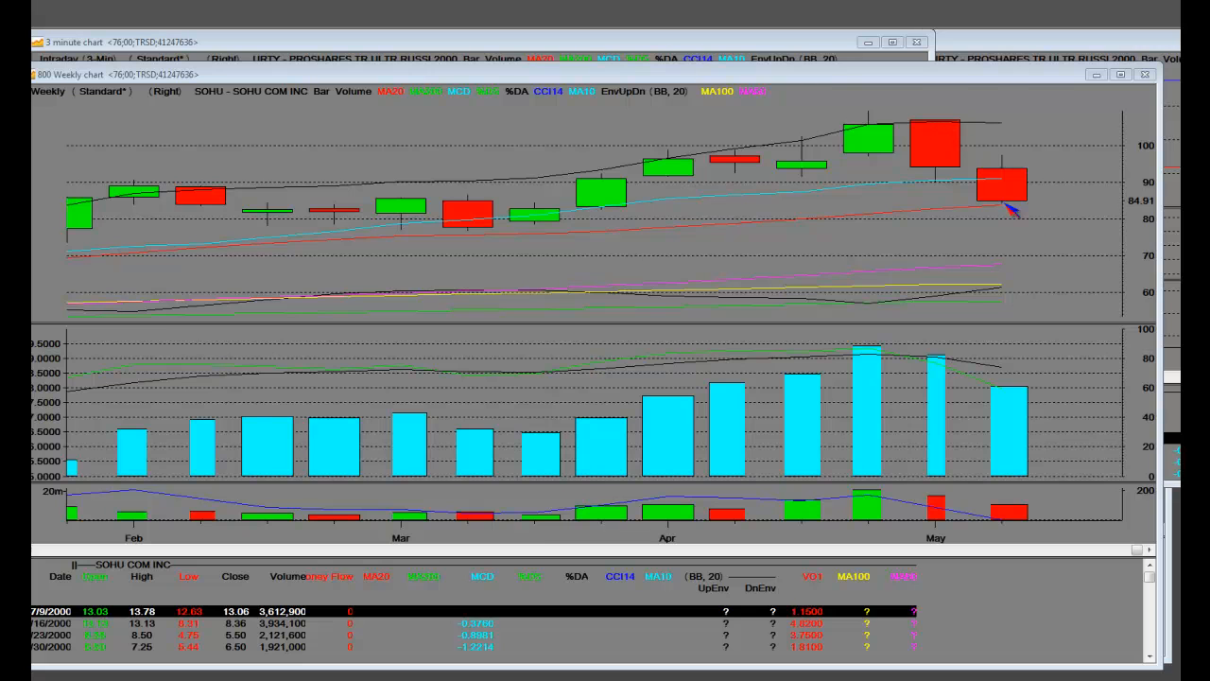
mouse_move(935, 132)
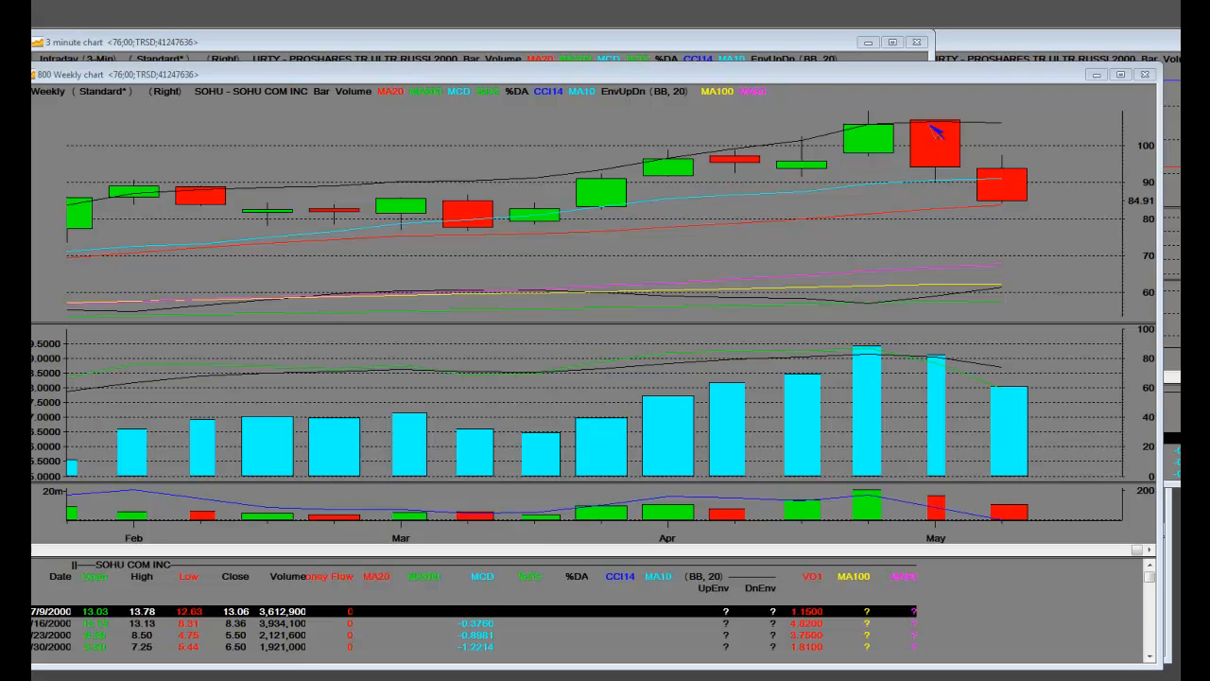
mouse_move(538, 227)
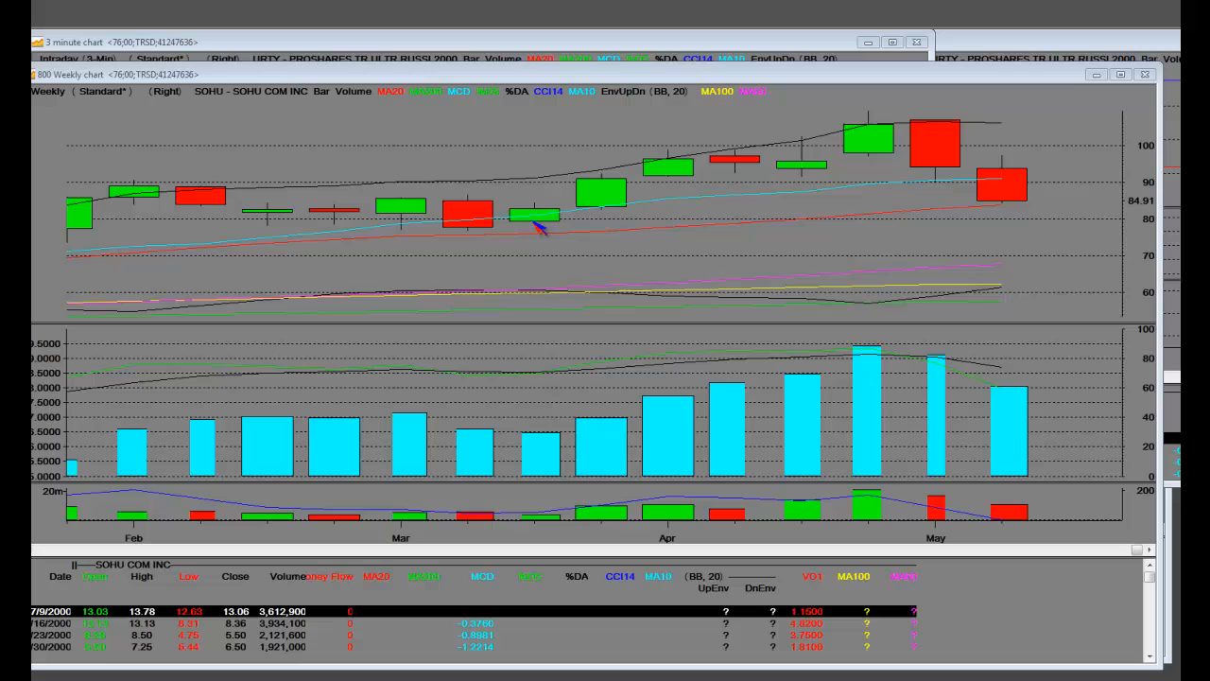
mouse_move(615, 199)
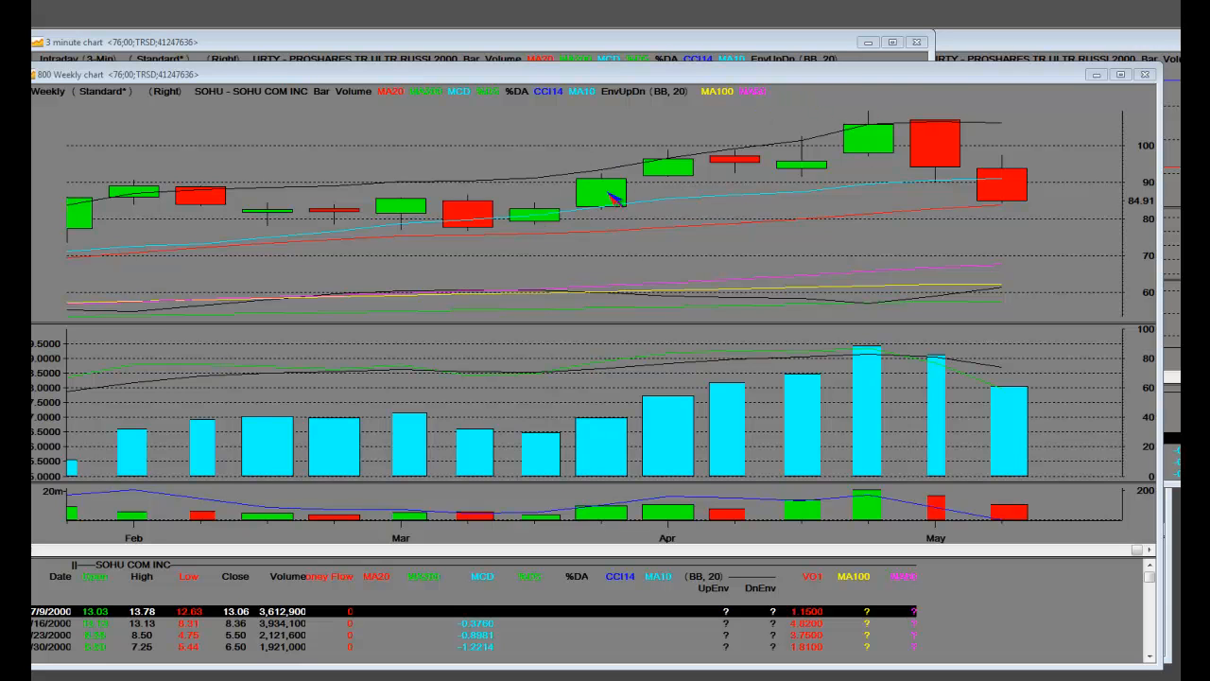
mouse_move(563, 229)
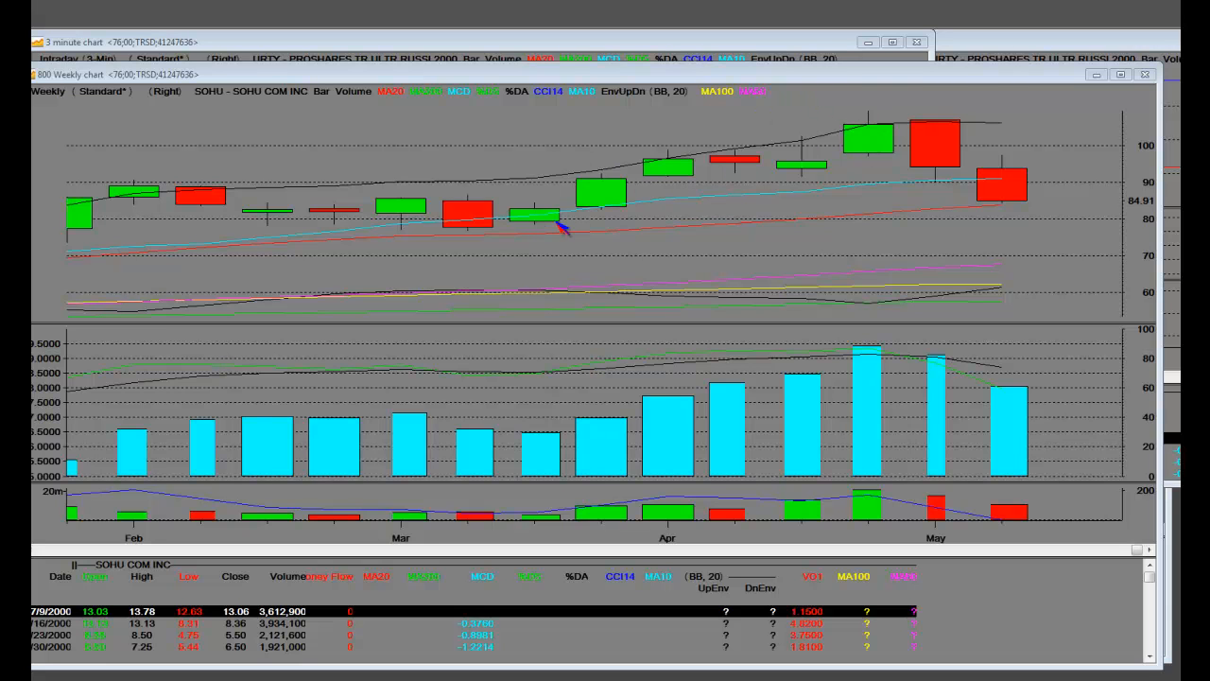
mouse_move(765, 140)
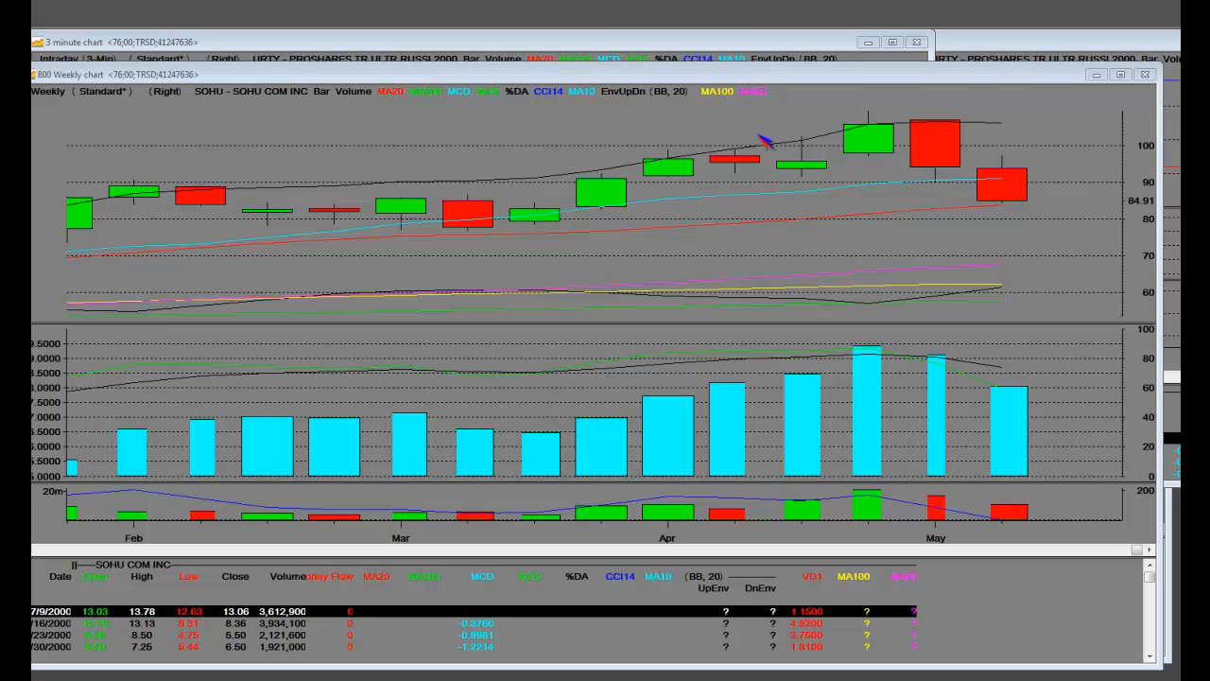
mouse_move(560, 227)
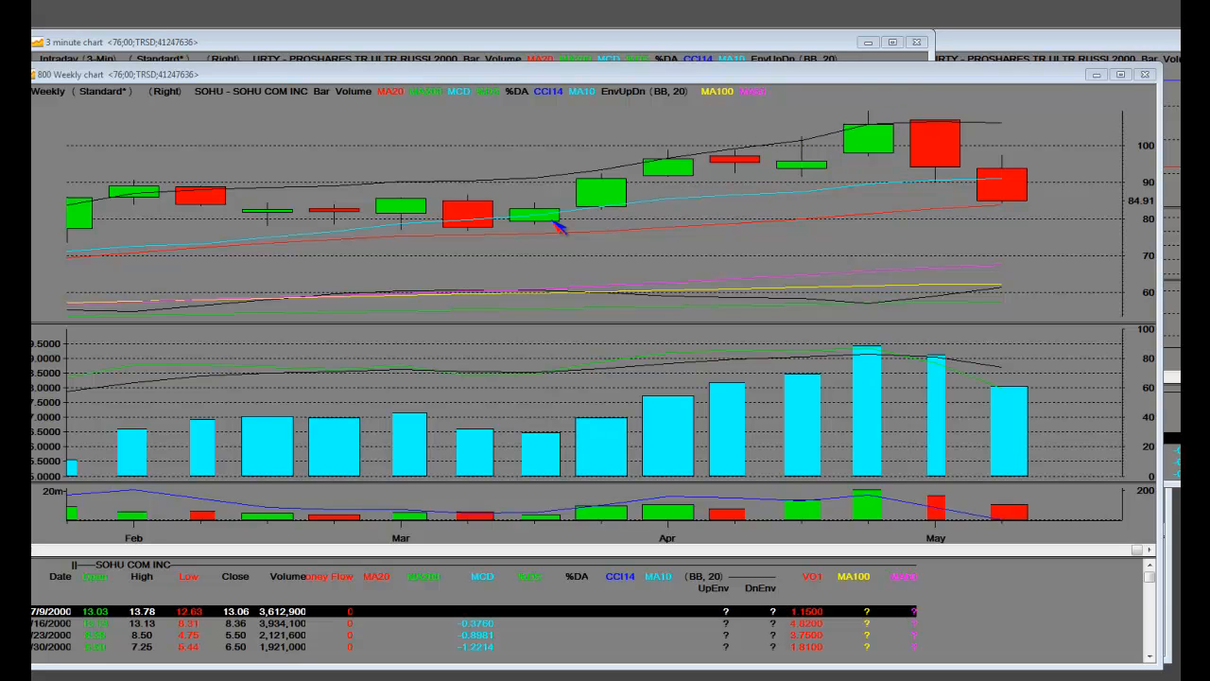
mouse_move(922, 156)
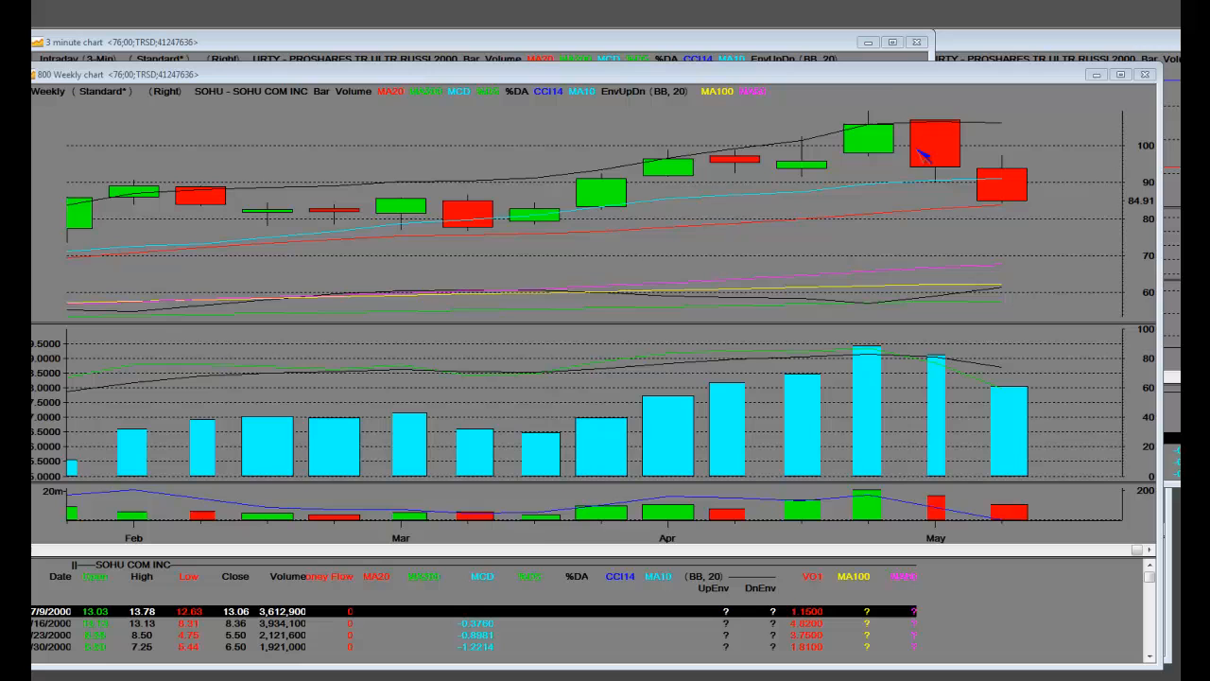
mouse_move(846, 203)
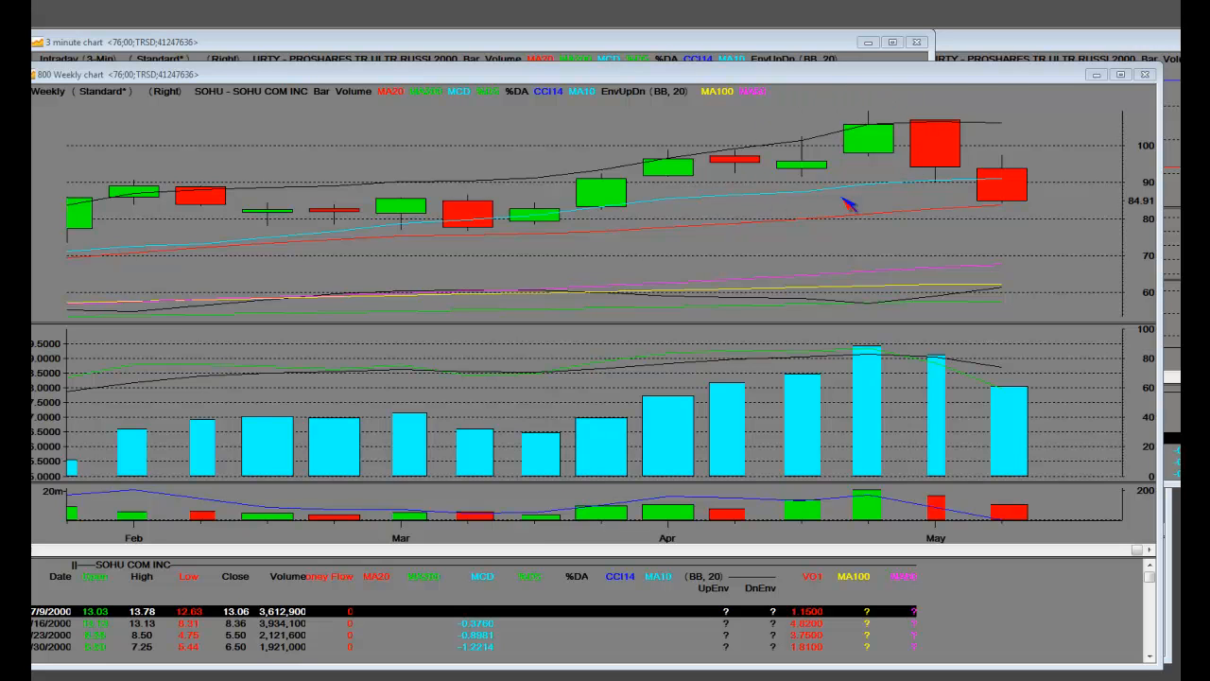
mouse_move(945, 132)
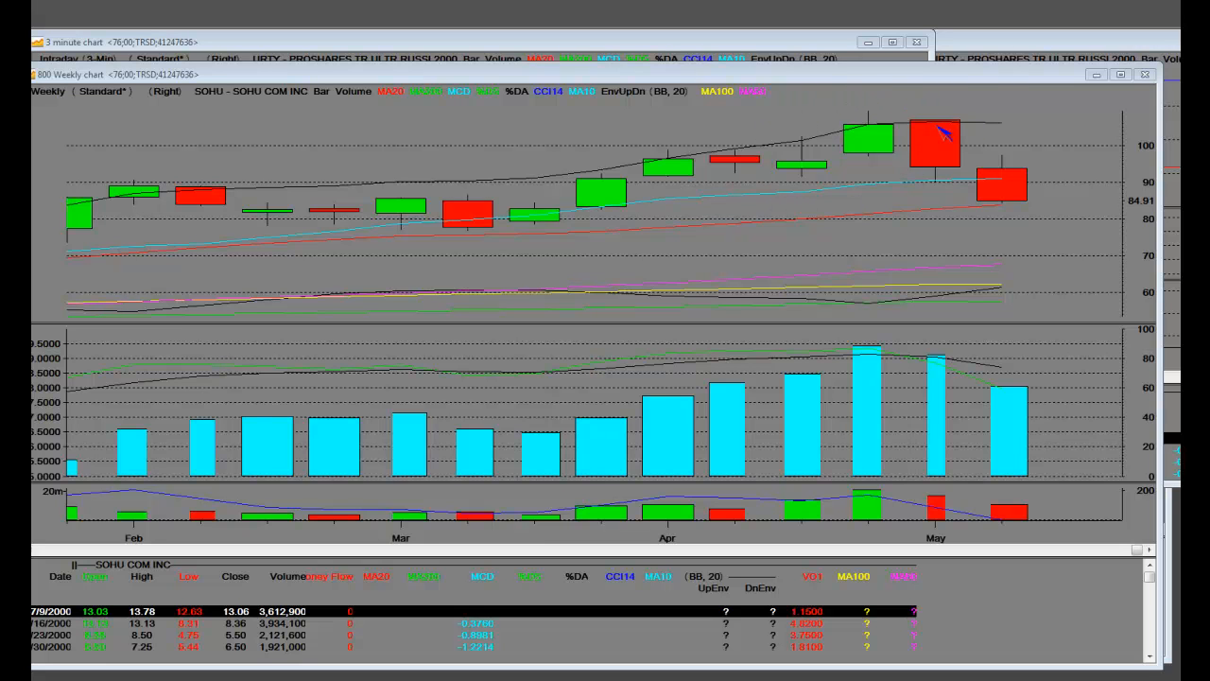
mouse_move(950, 185)
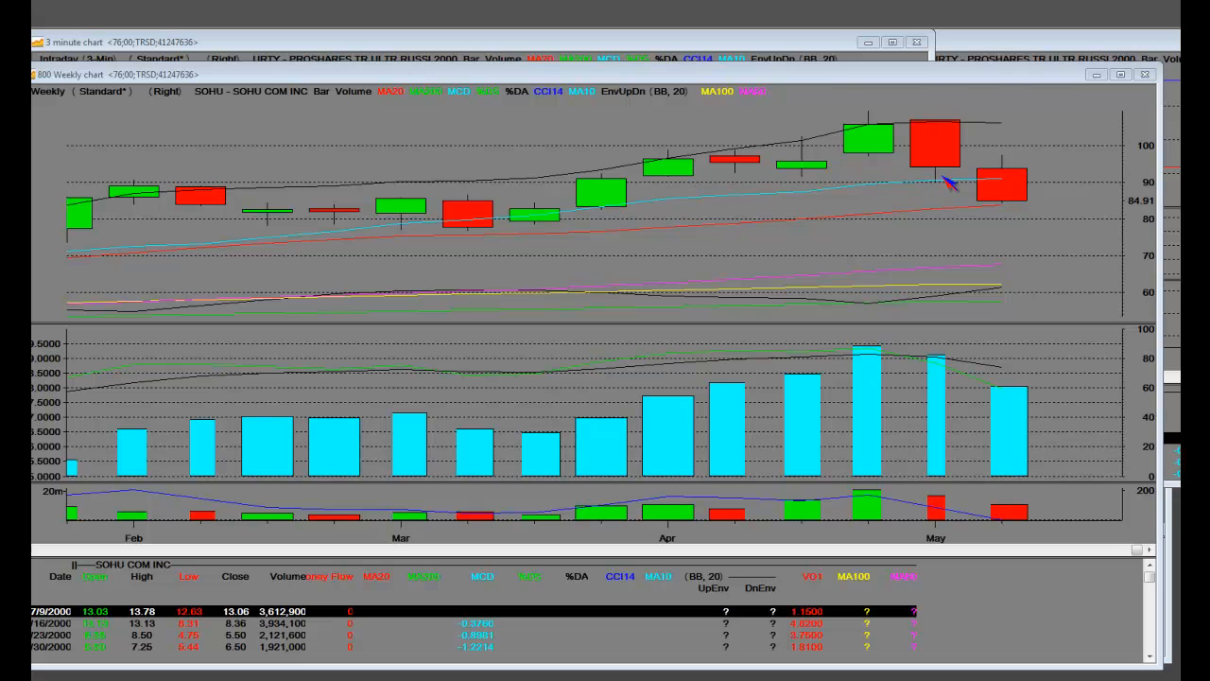
mouse_move(993, 170)
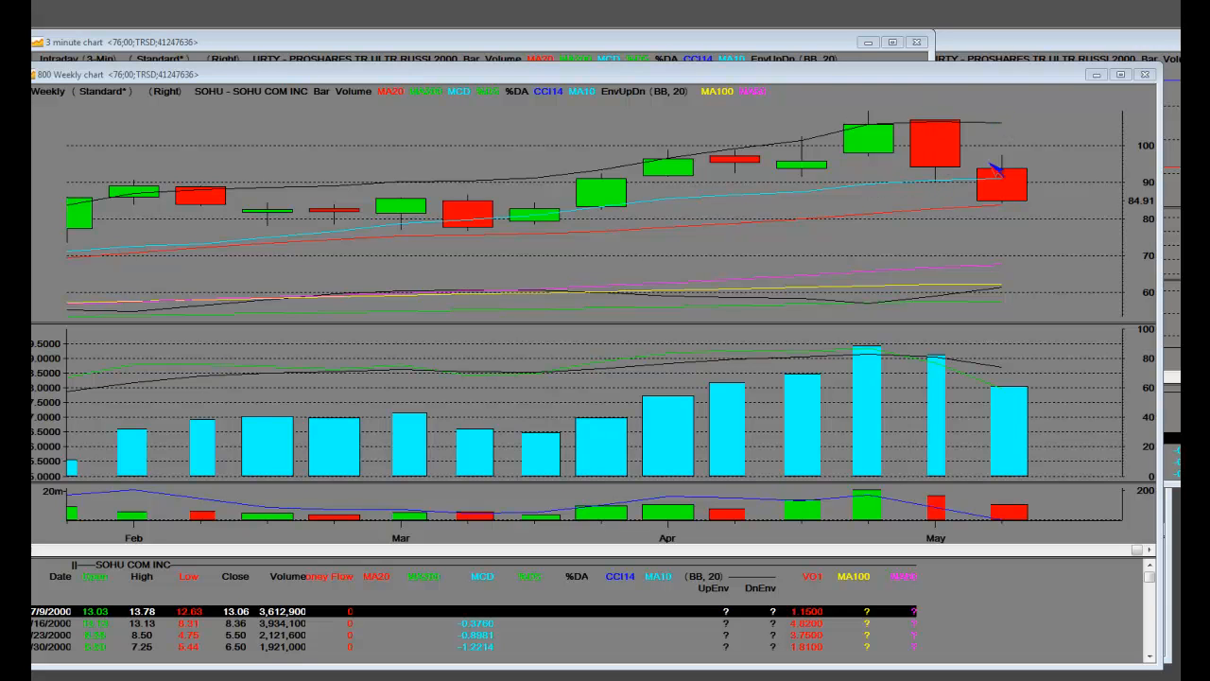
mouse_move(1007, 212)
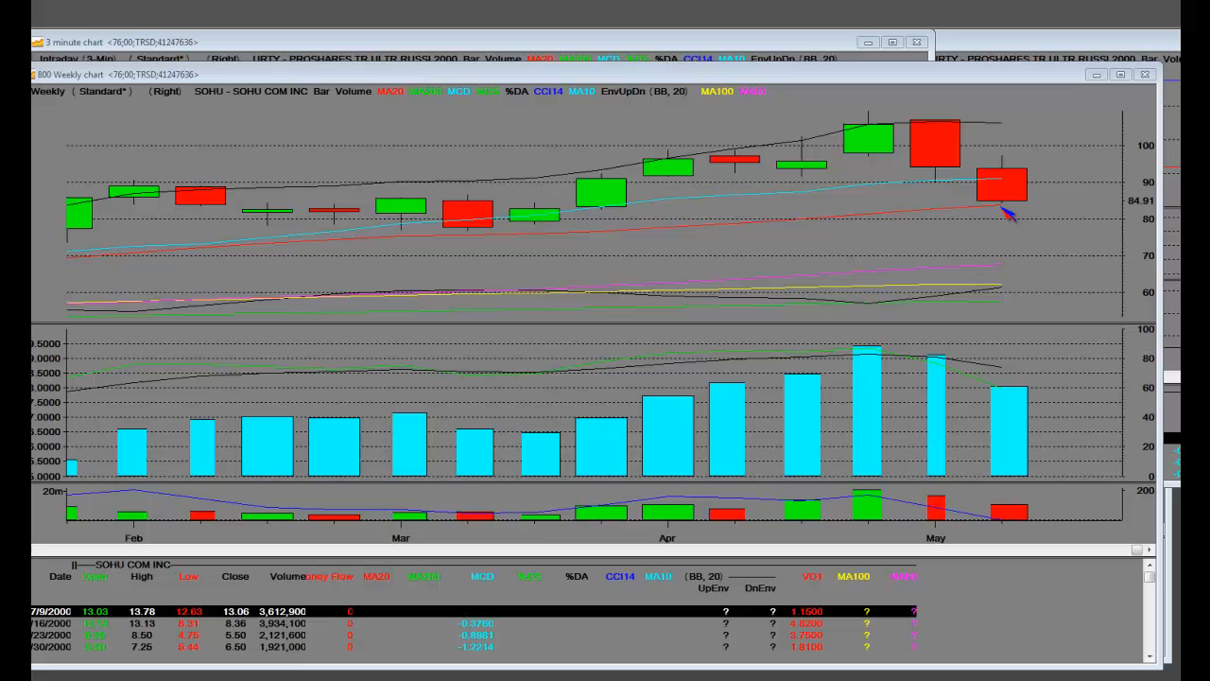
mouse_move(1006, 166)
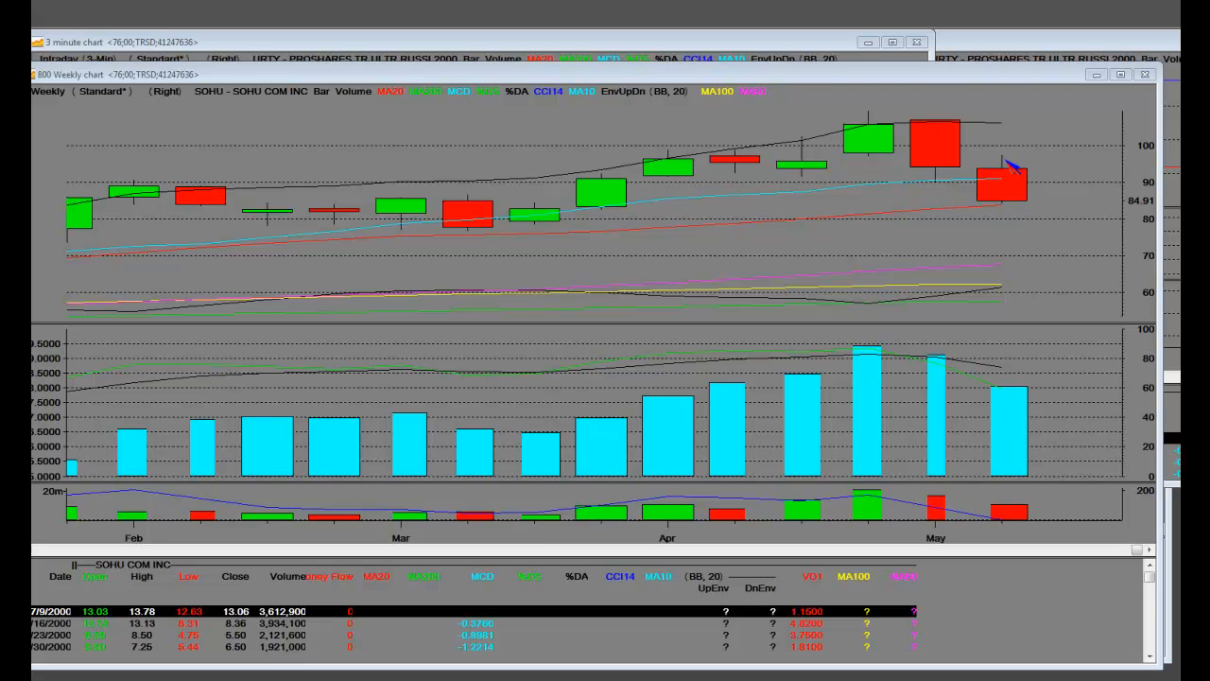
mouse_move(1002, 212)
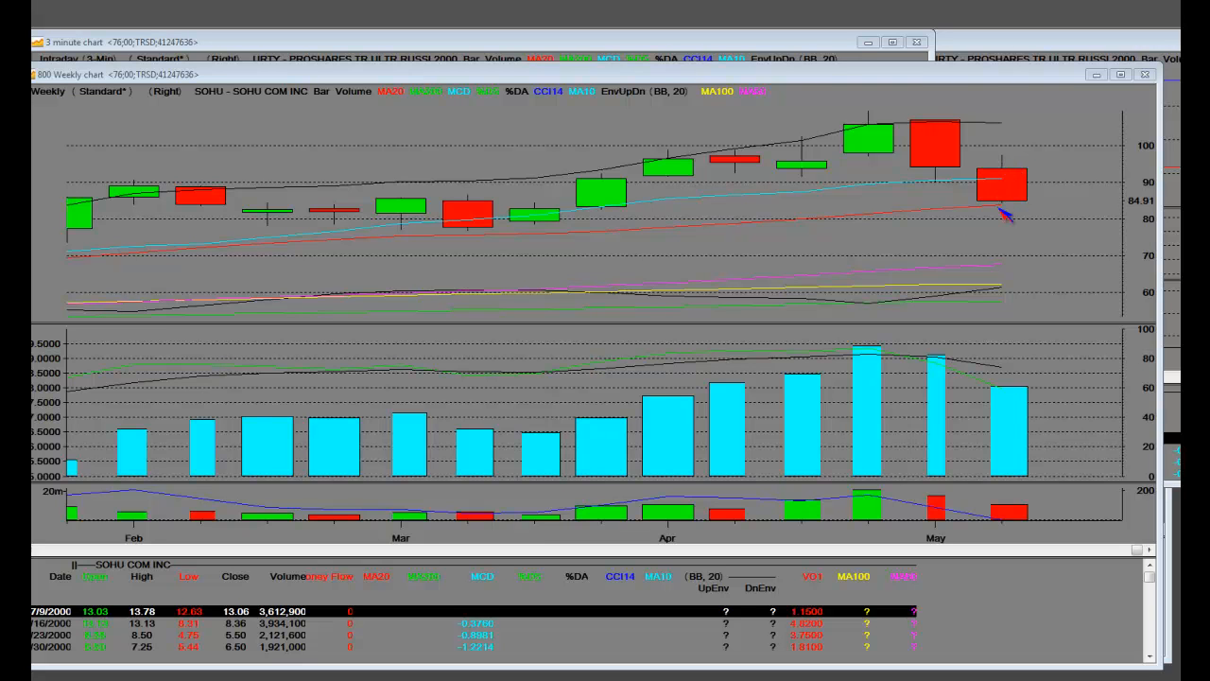
mouse_move(1011, 171)
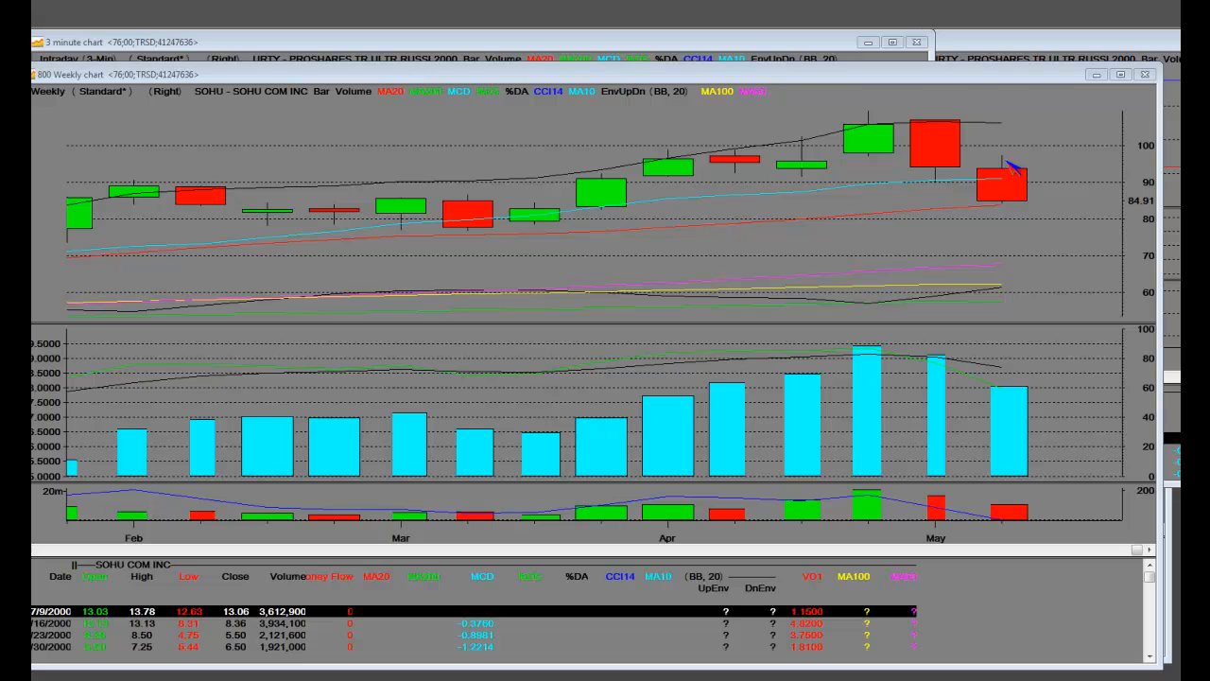
mouse_move(1002, 210)
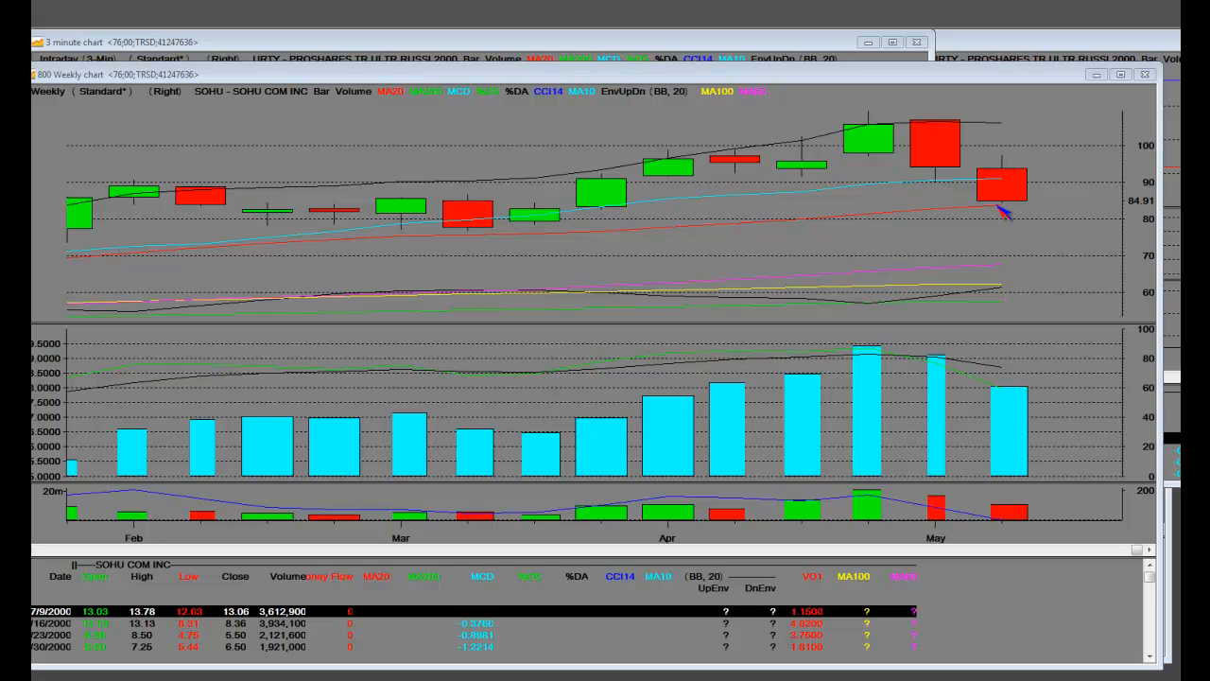
mouse_move(1019, 154)
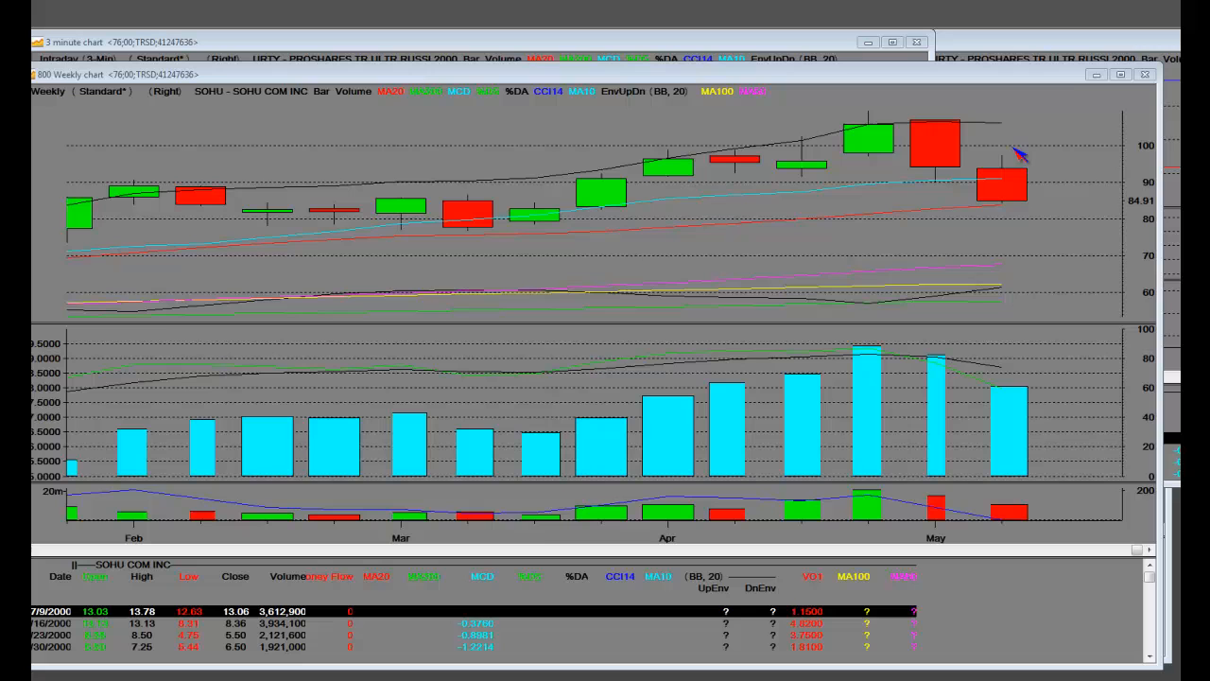
mouse_move(1007, 170)
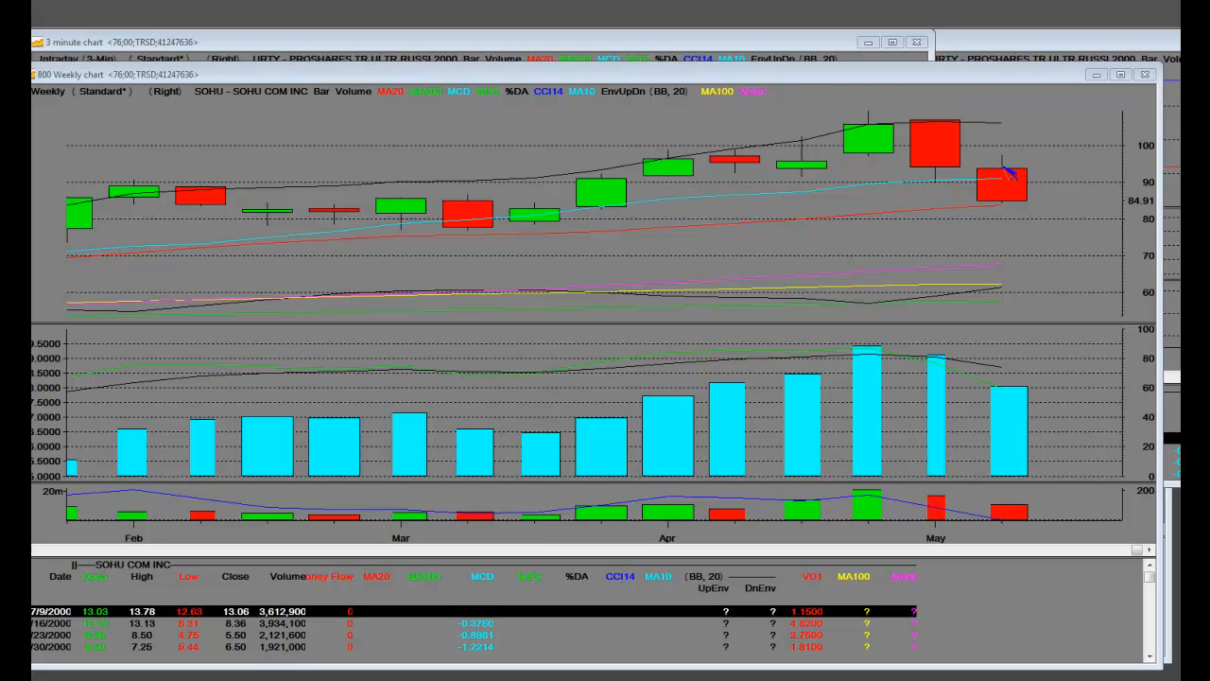
mouse_move(1006, 208)
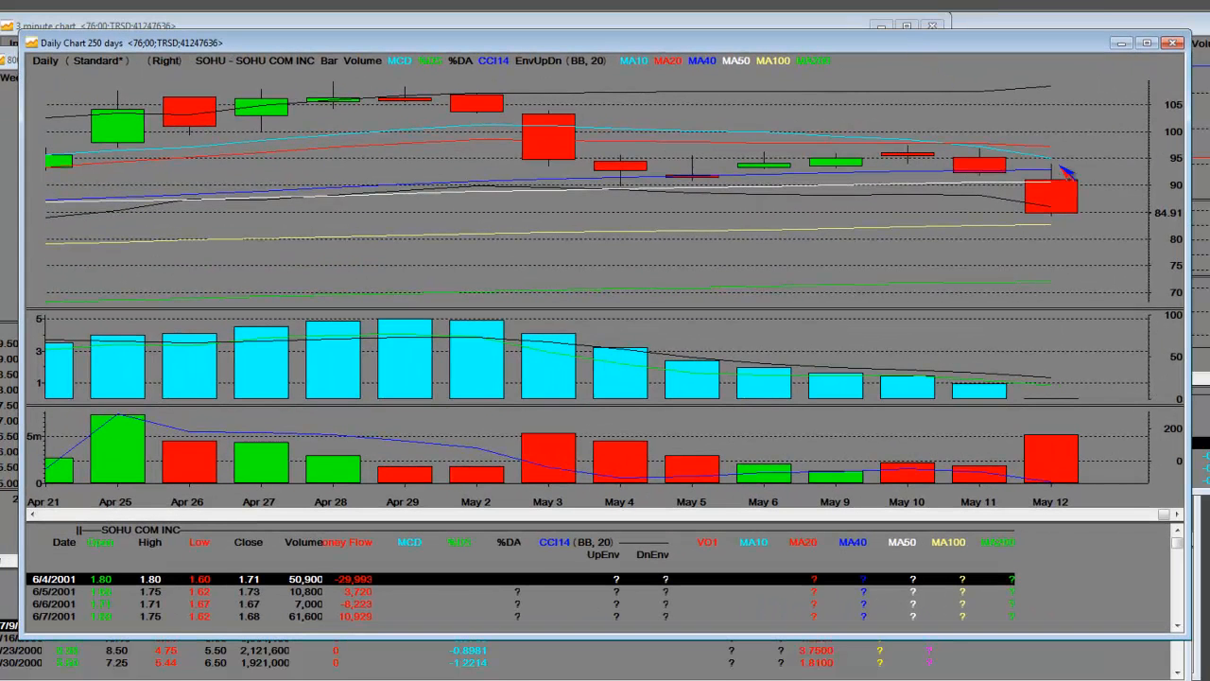
mouse_move(941, 151)
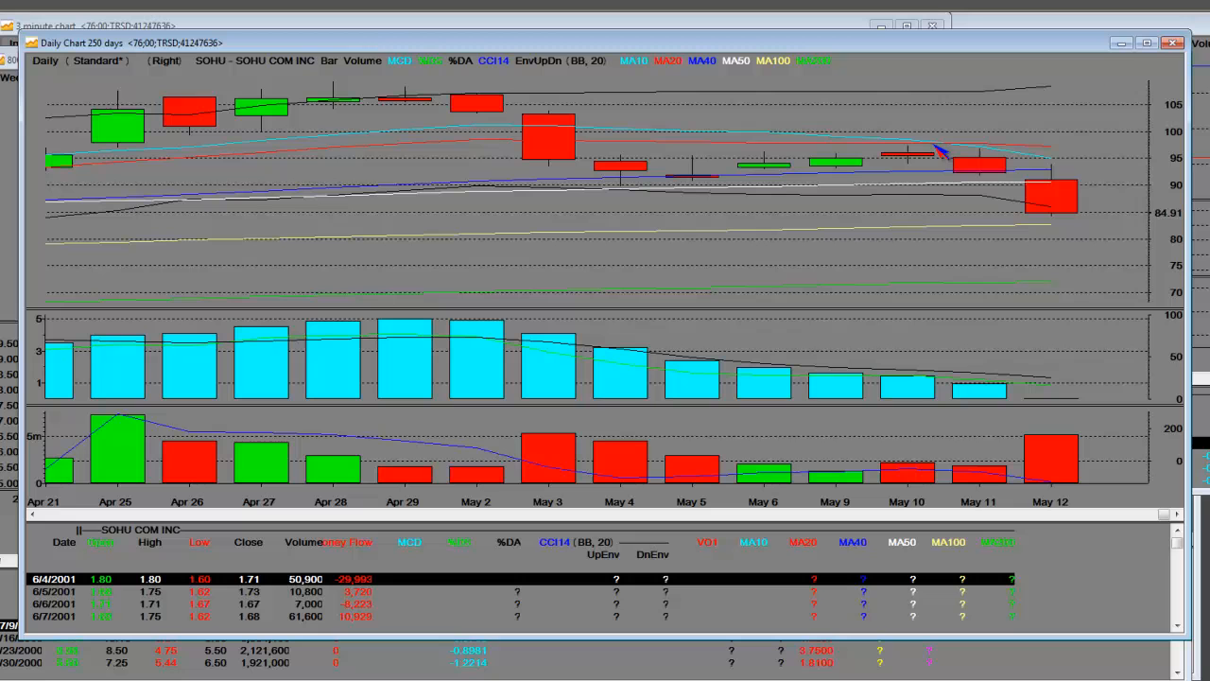
mouse_move(945, 151)
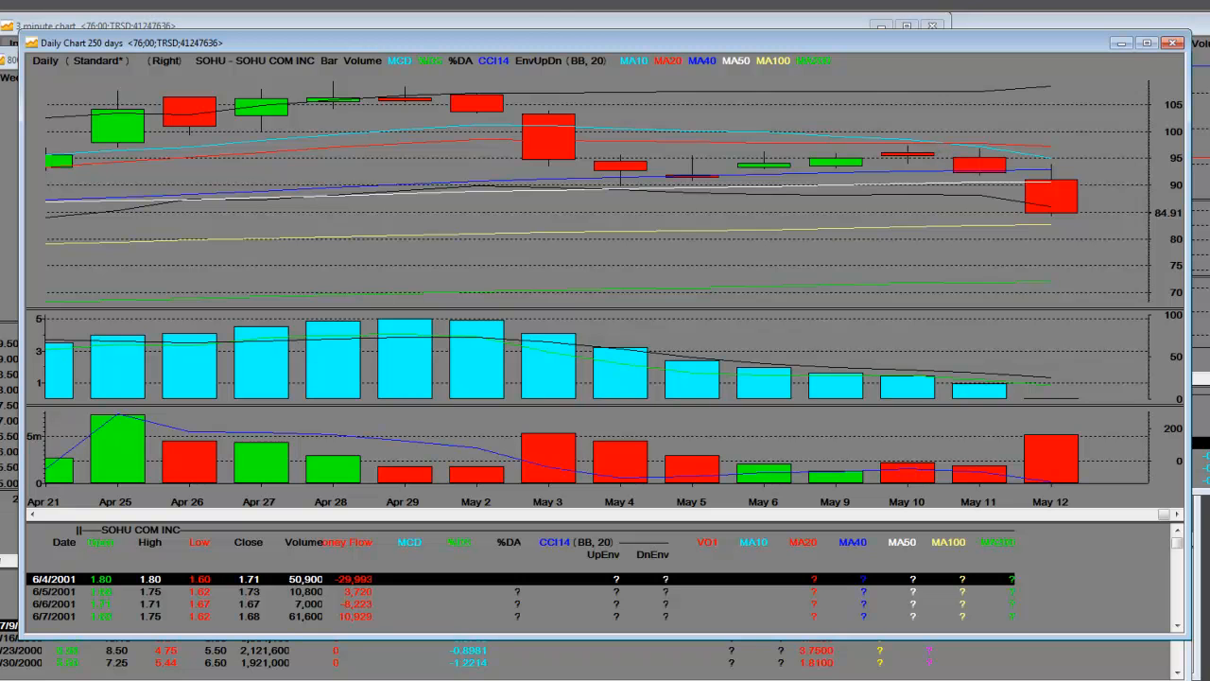
mouse_move(556, 116)
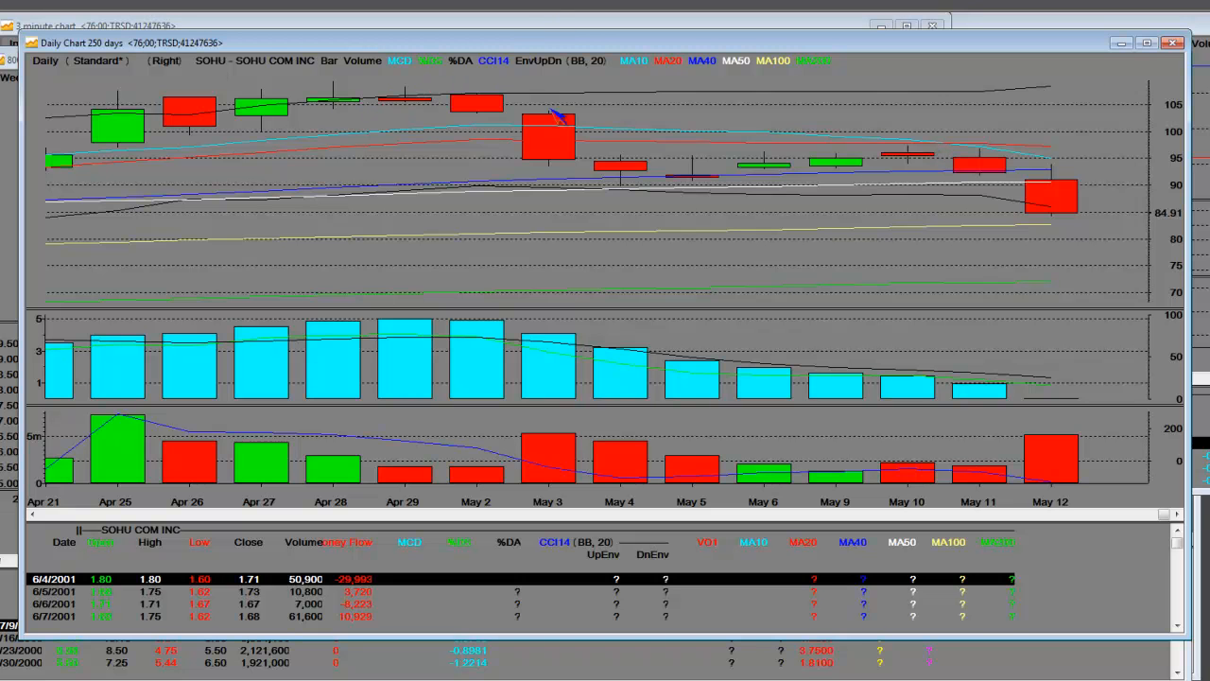
mouse_move(1073, 235)
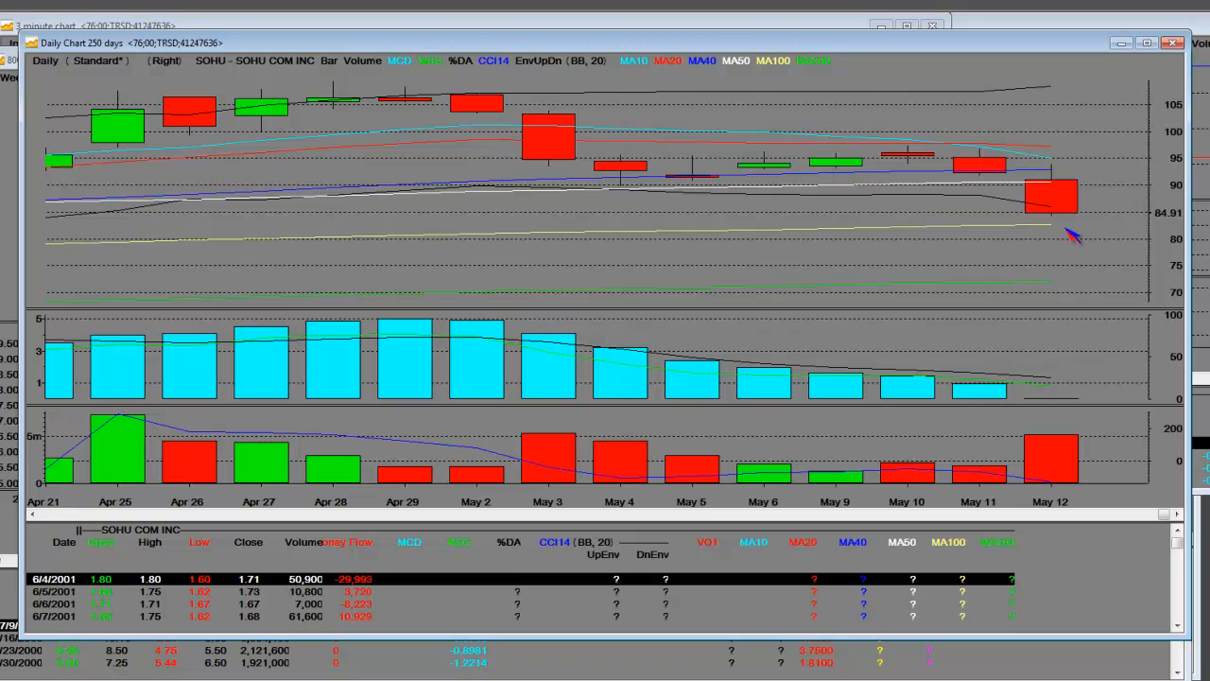
mouse_move(613, 202)
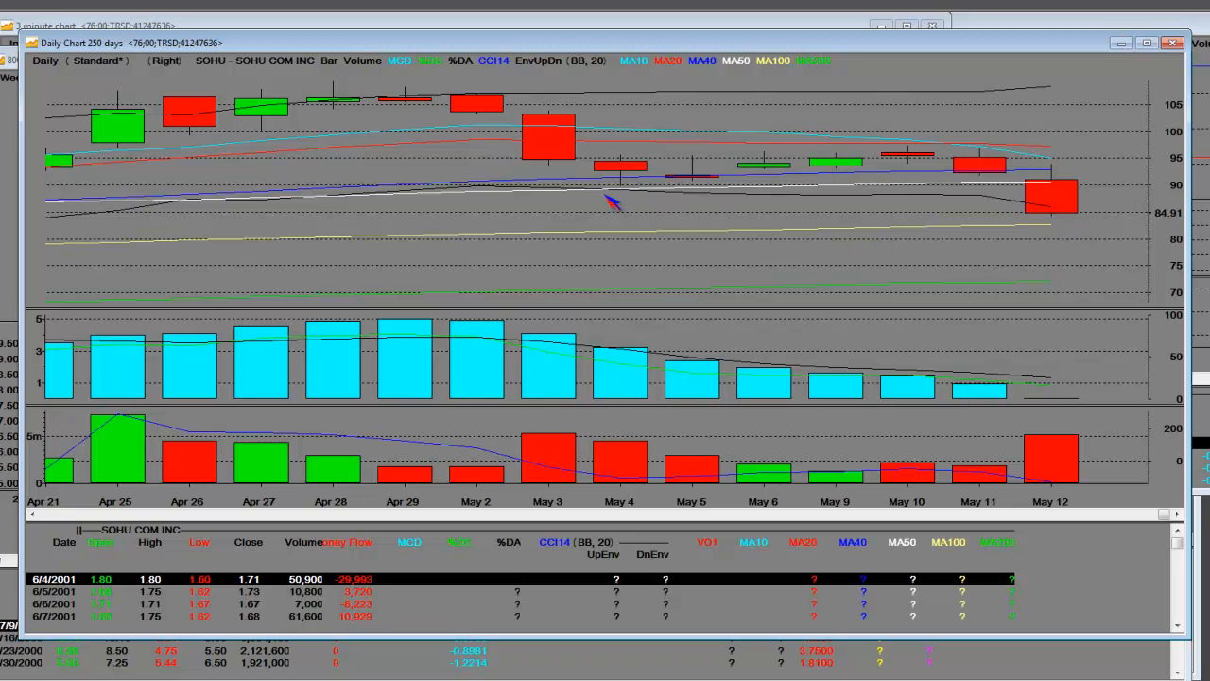
mouse_move(790, 168)
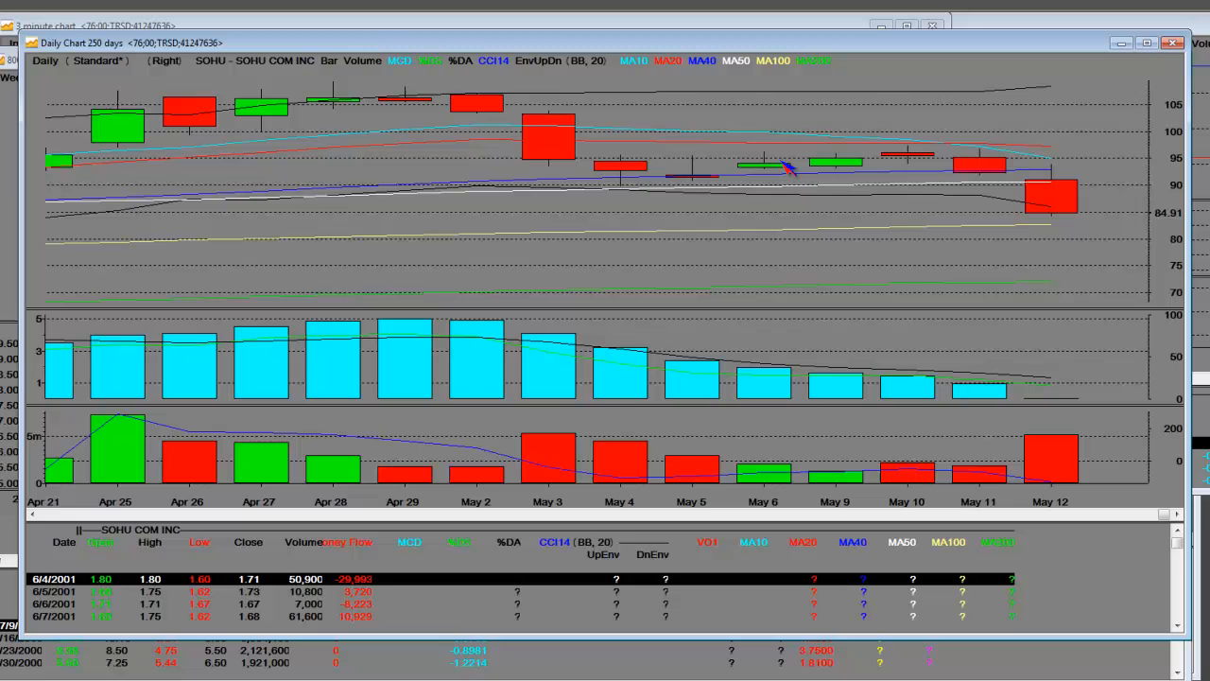
mouse_move(728, 145)
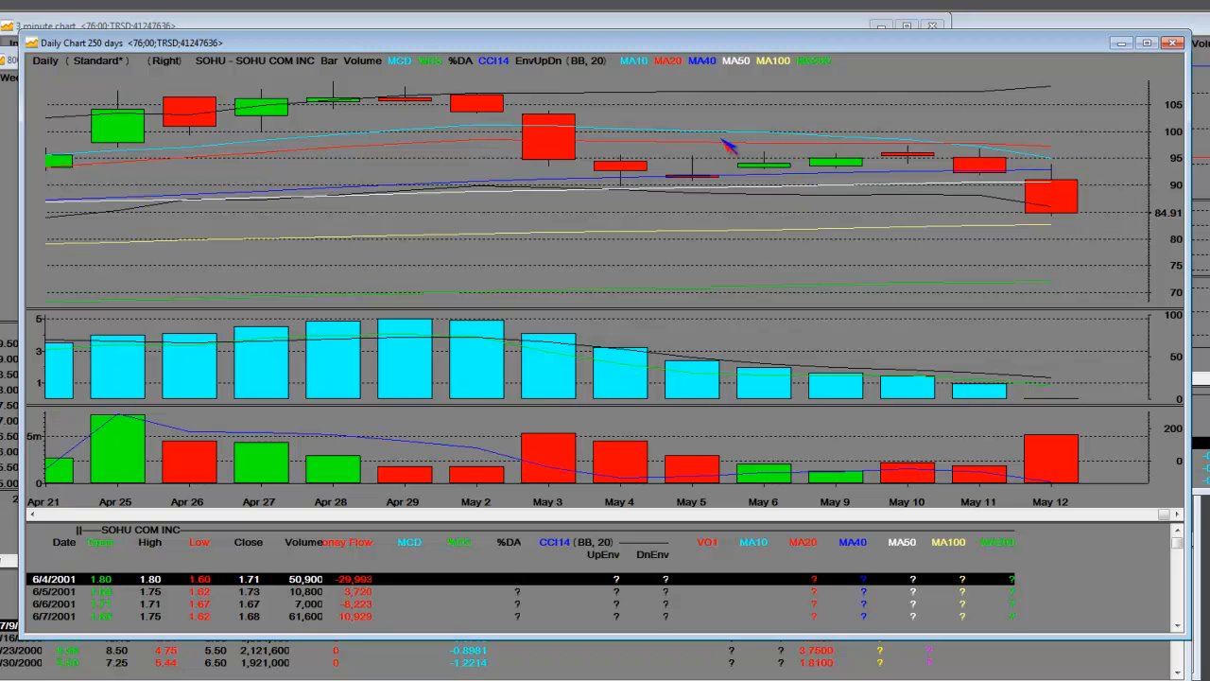
mouse_move(945, 193)
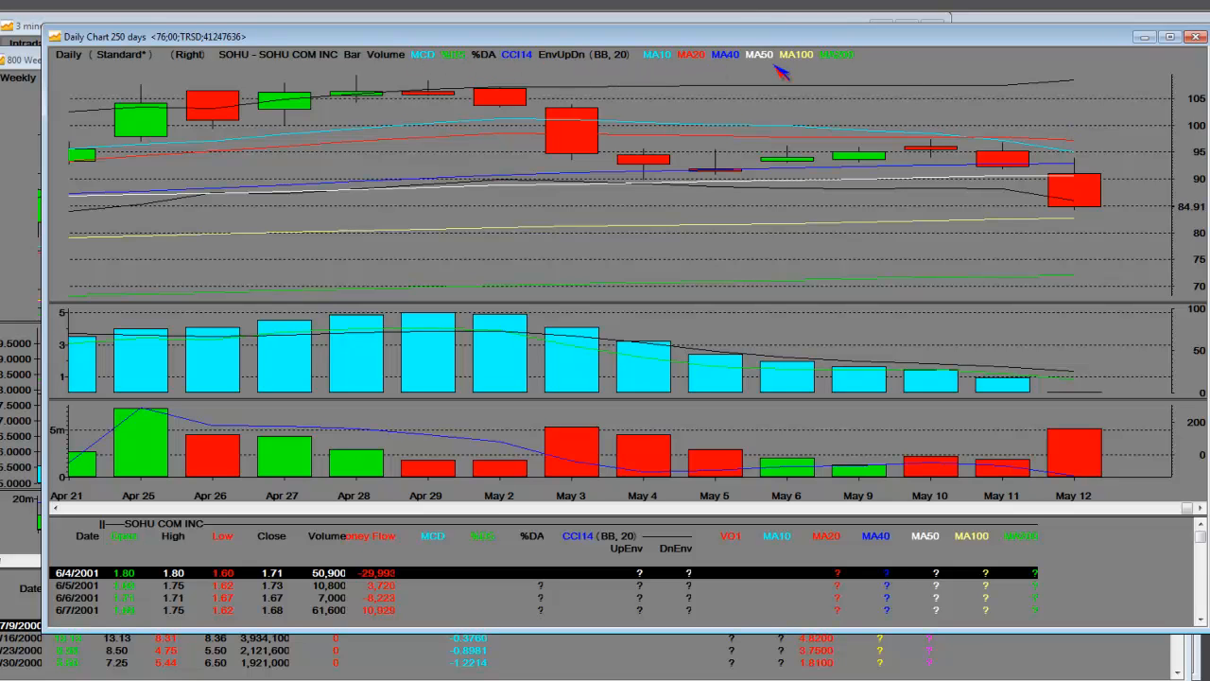
mouse_move(1076, 136)
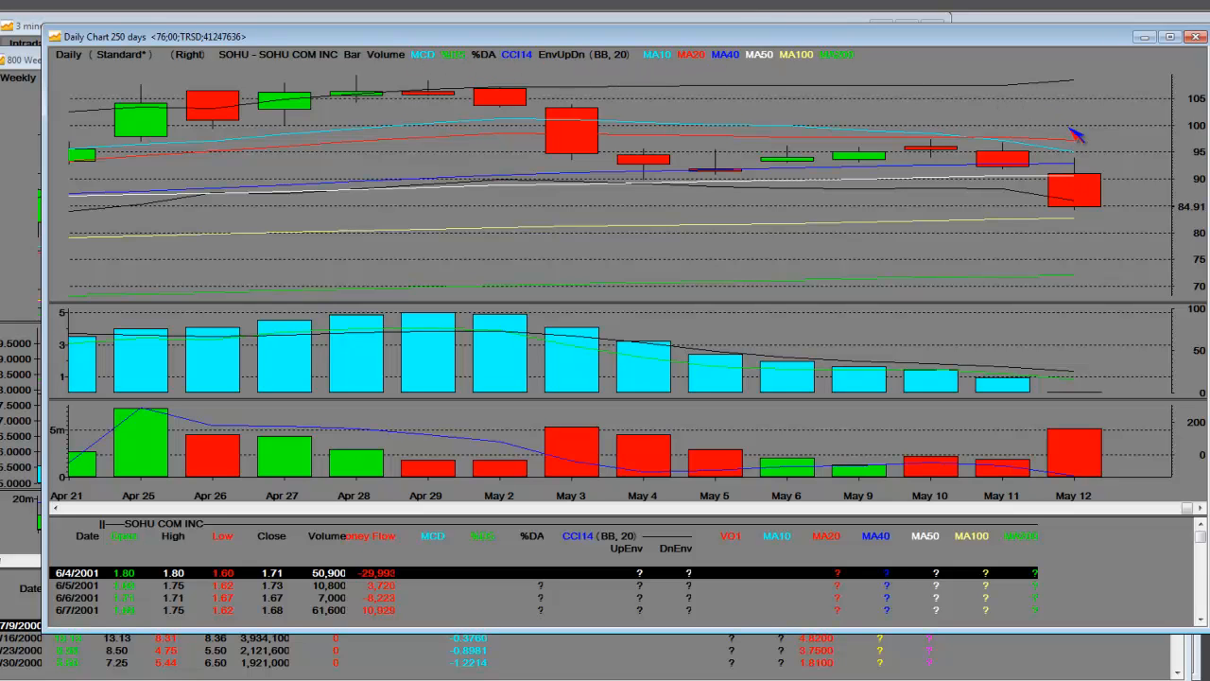
mouse_move(1076, 159)
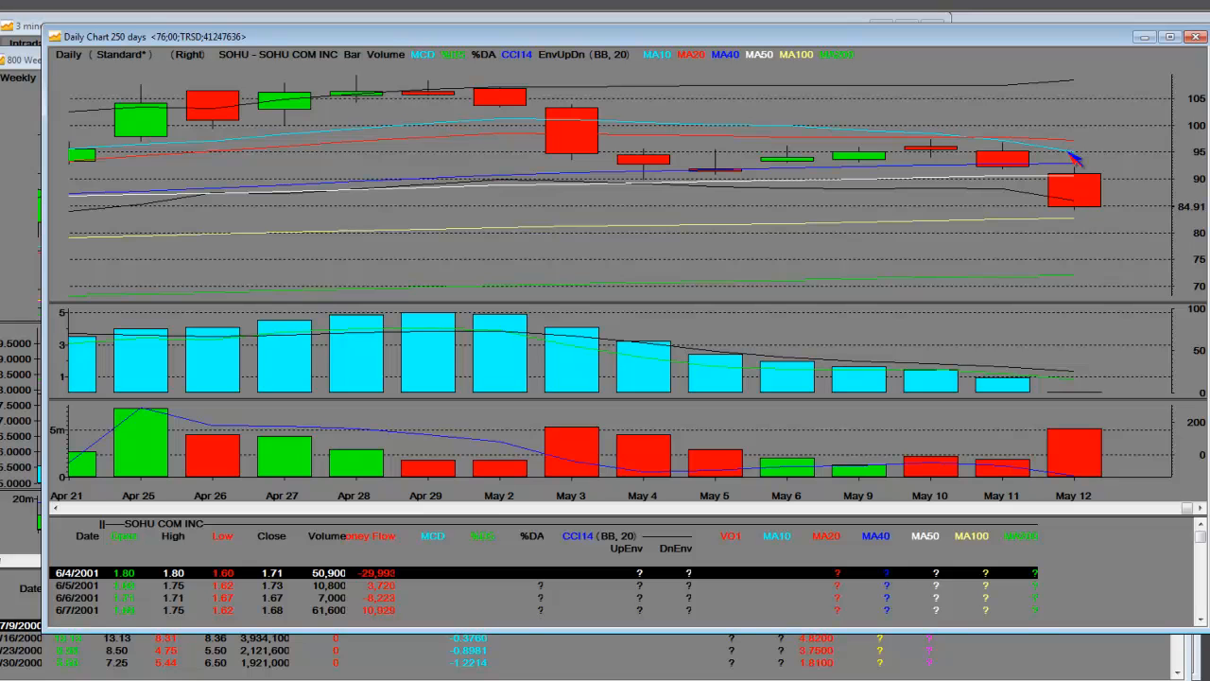
mouse_move(1073, 225)
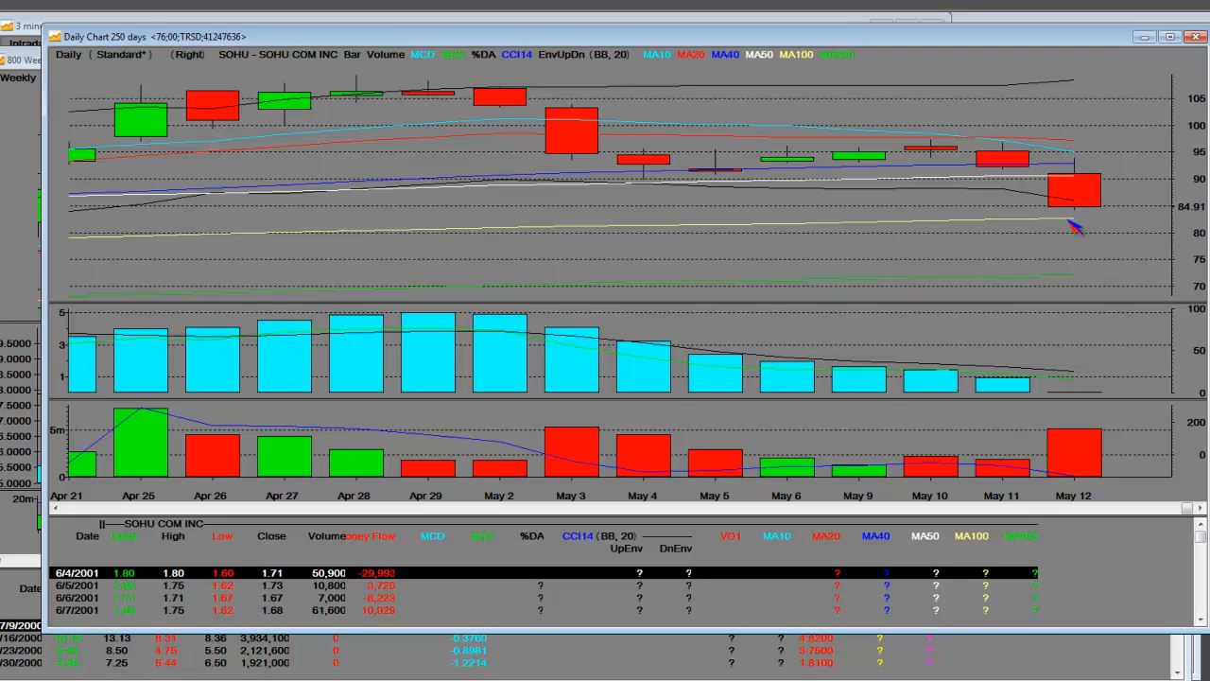
mouse_move(1075, 200)
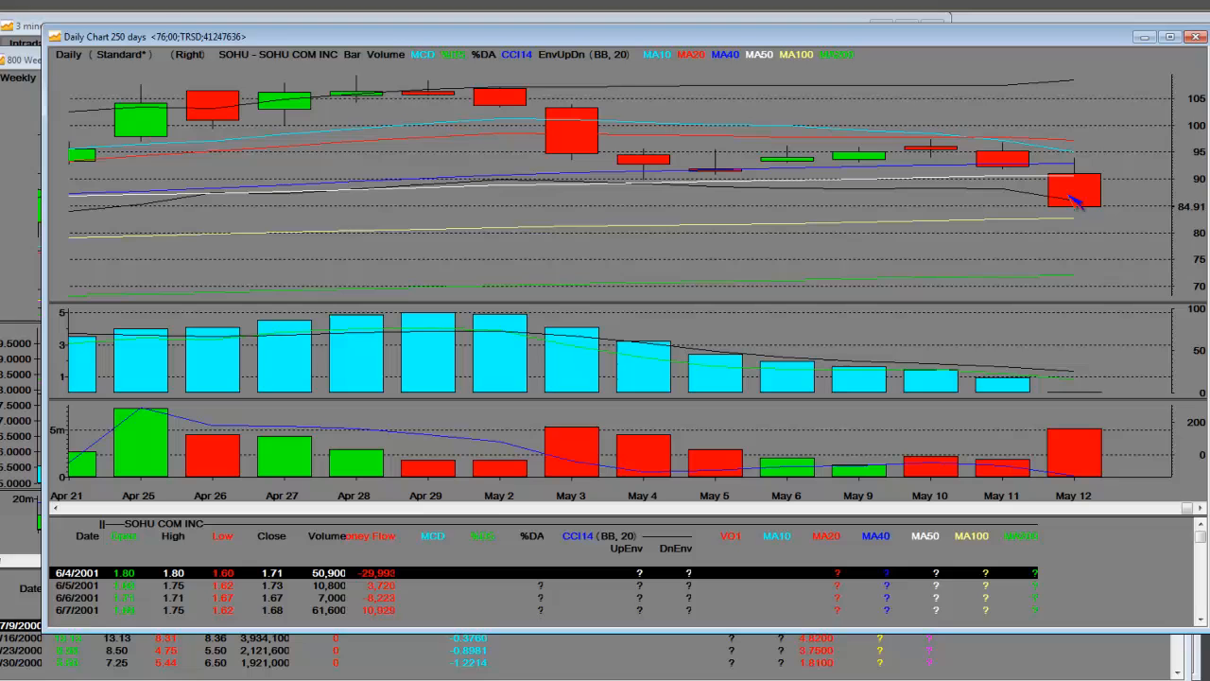
mouse_move(1073, 214)
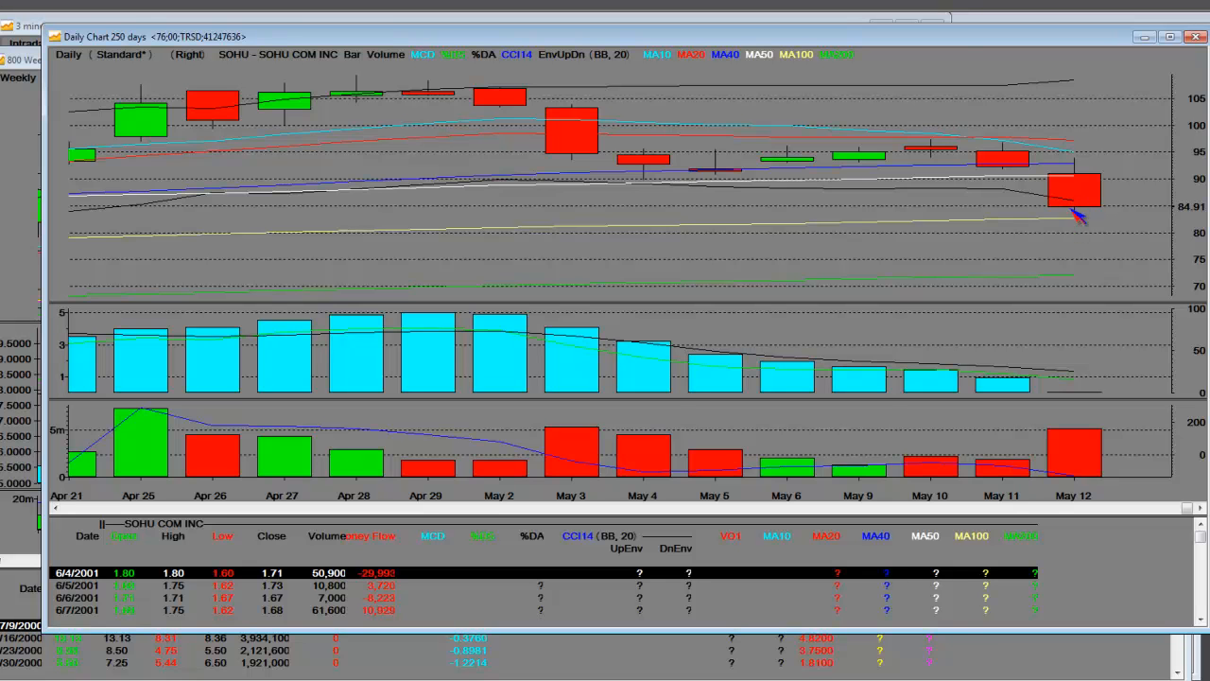
mouse_move(1085, 206)
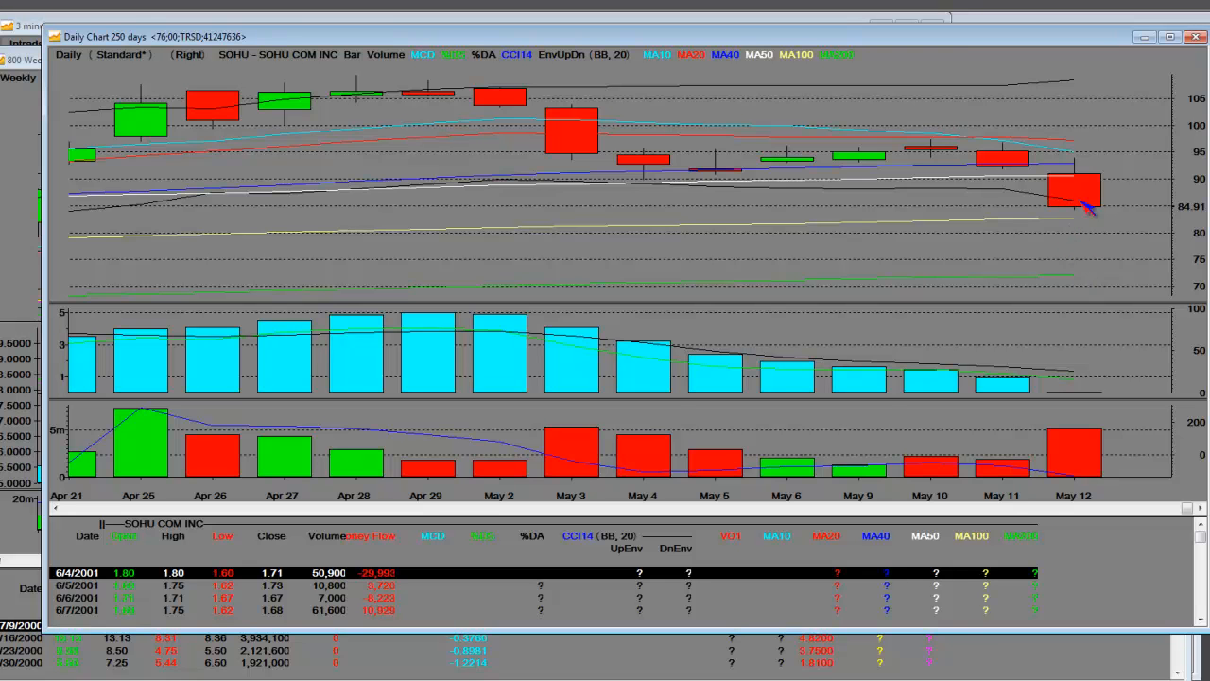
mouse_move(1077, 208)
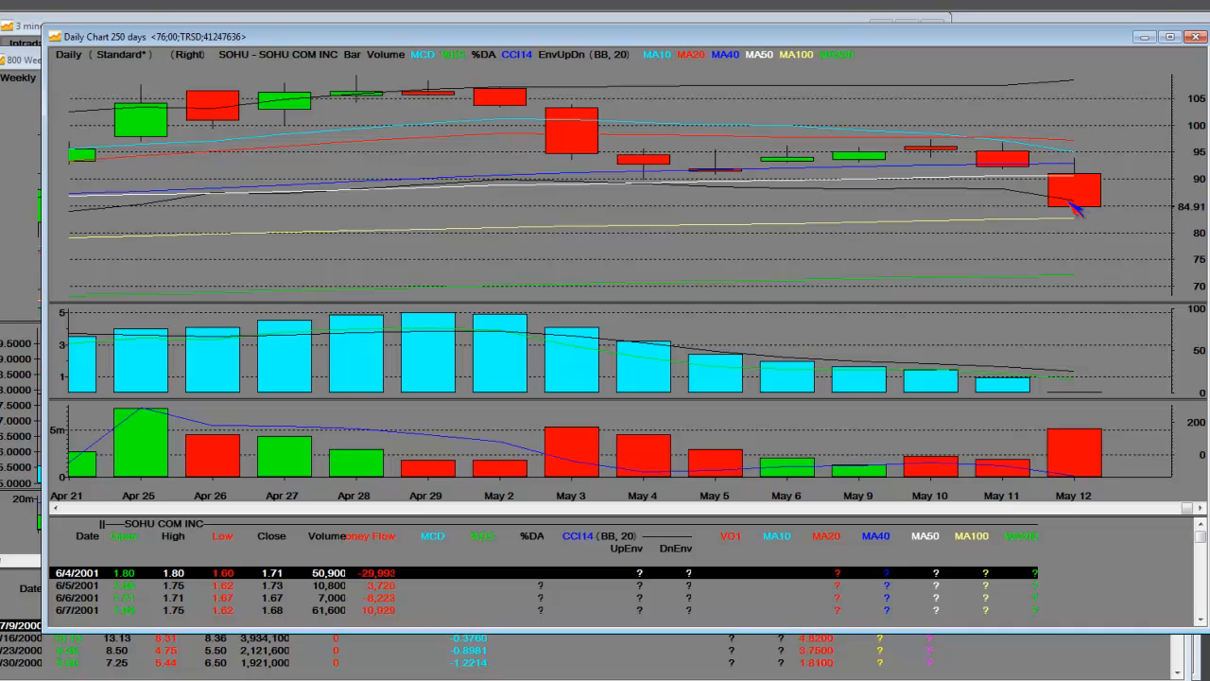
mouse_move(1071, 233)
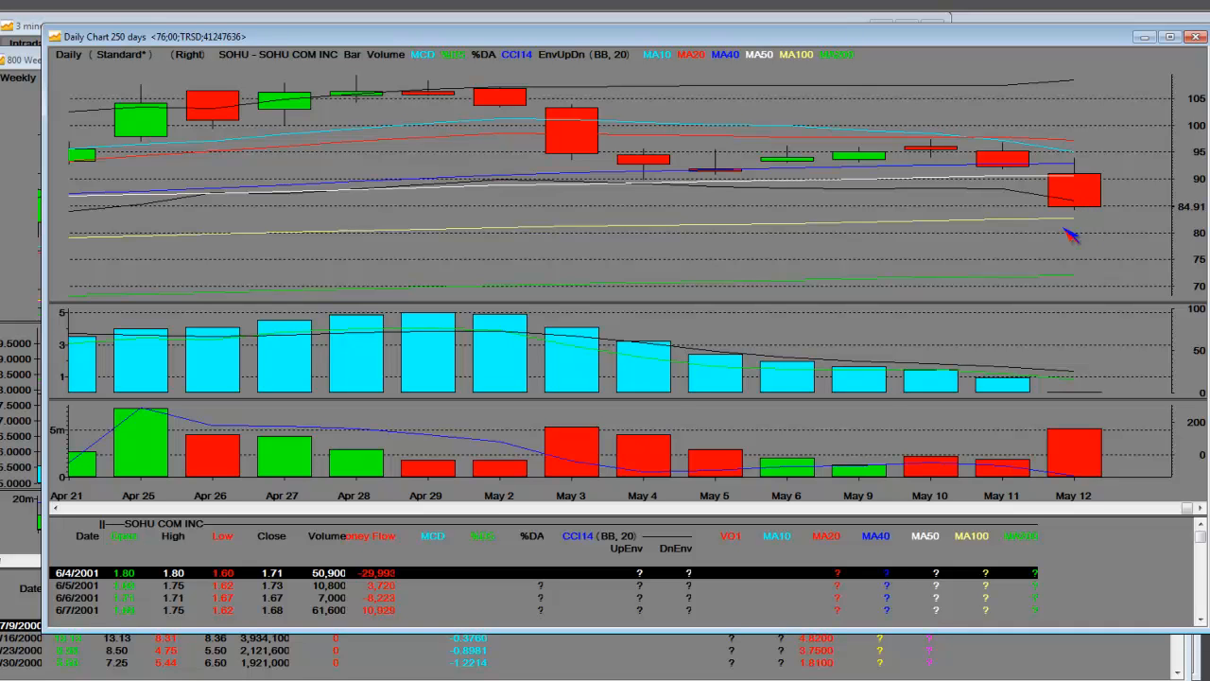